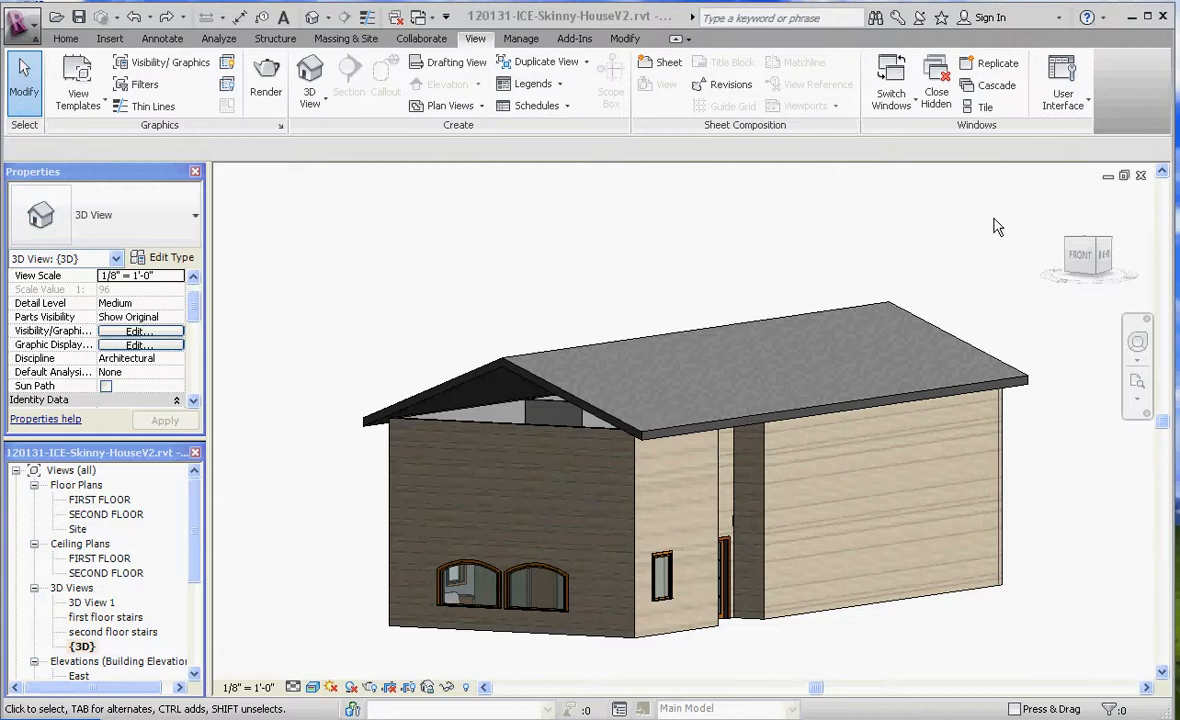
mouse_move(500, 530)
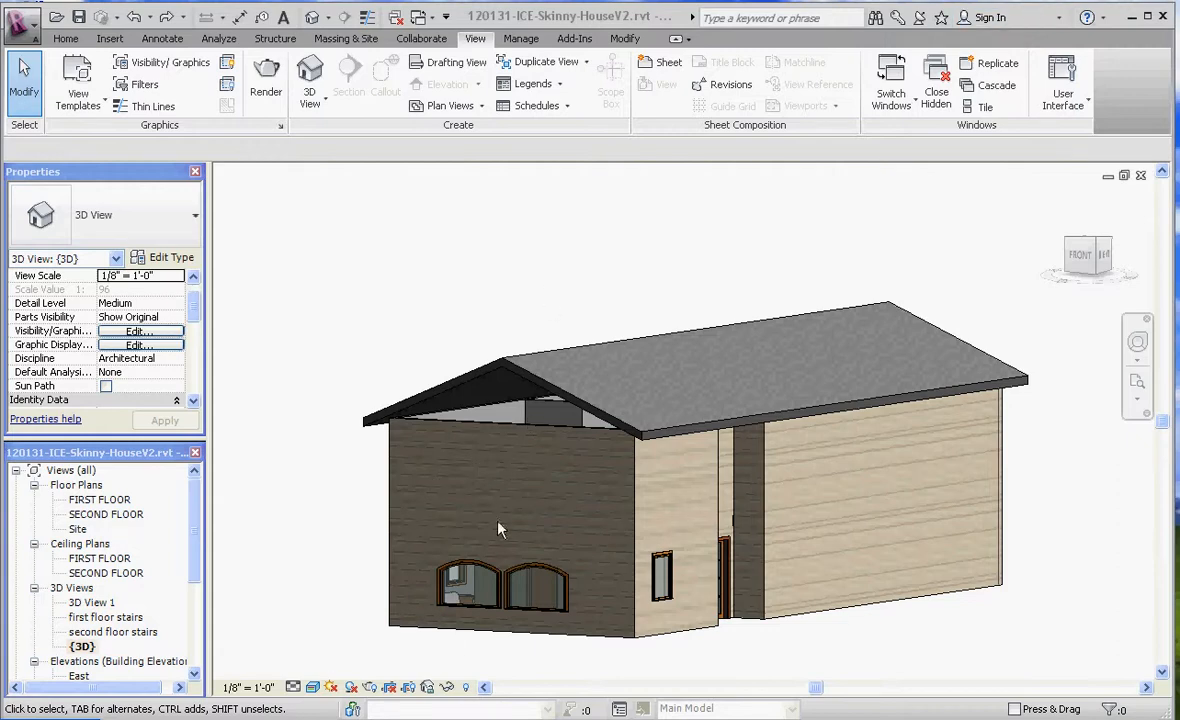
mouse_move(500, 518)
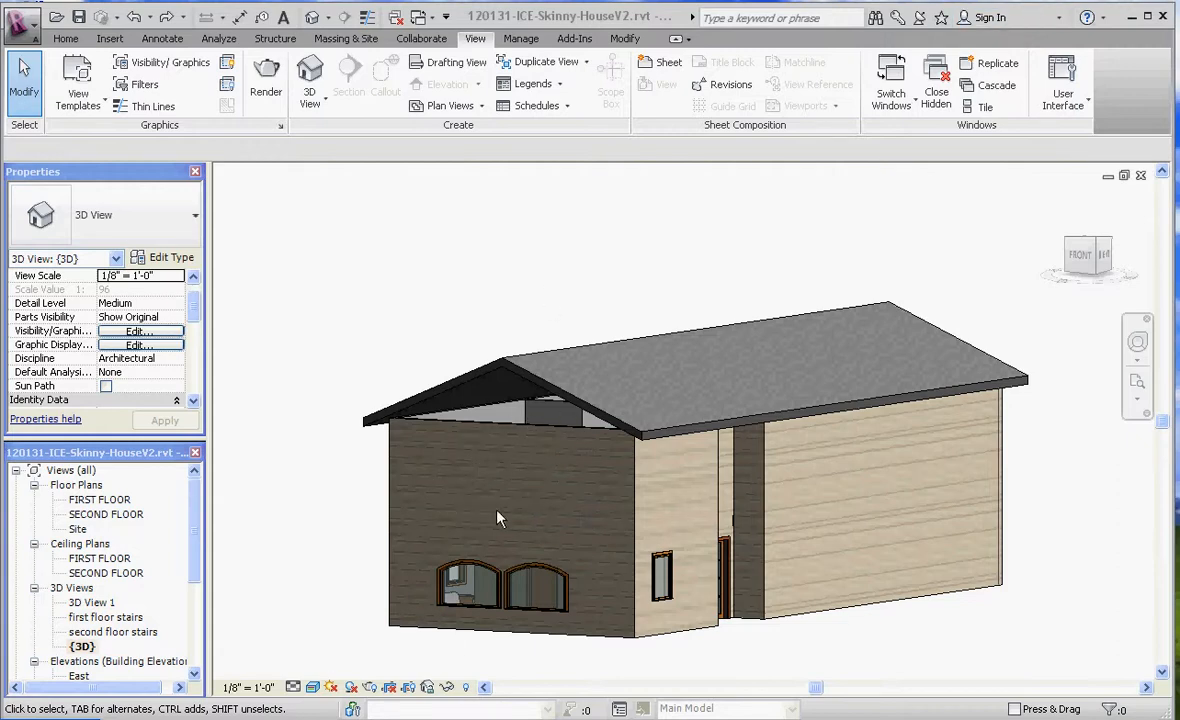
Step: Browse the SECOND FLOOR plan, return to the 3D view and select the house roof
double_click(108, 512)
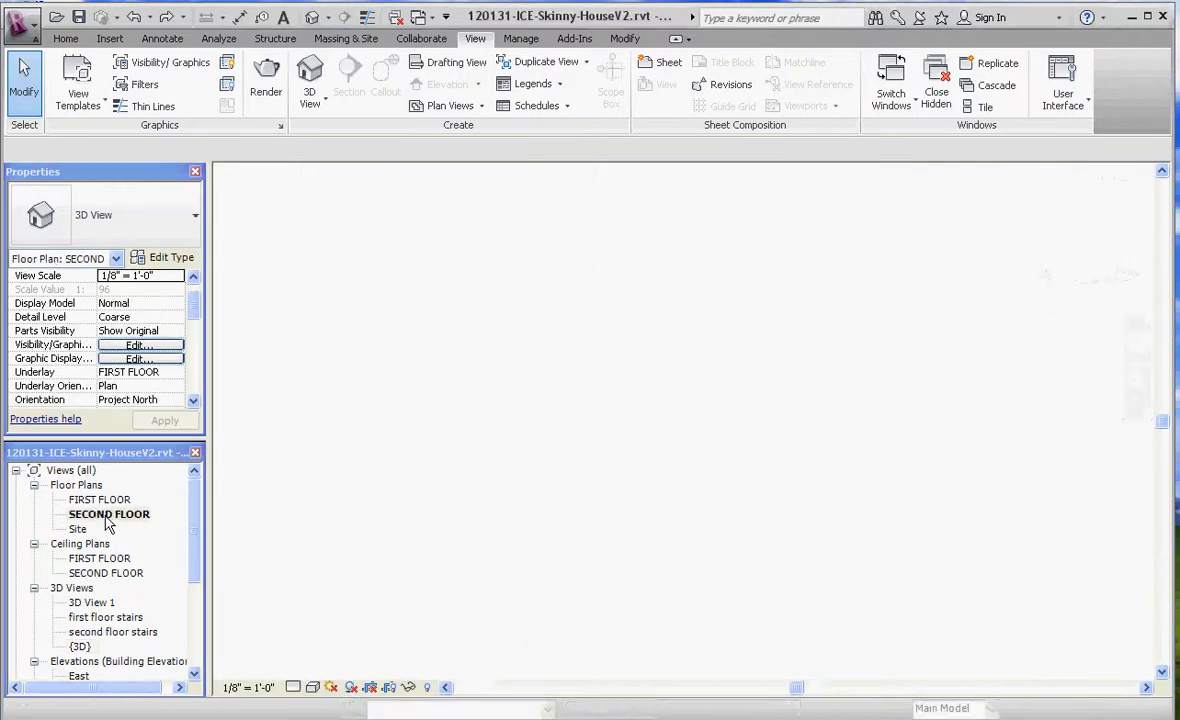
double_click(108, 512)
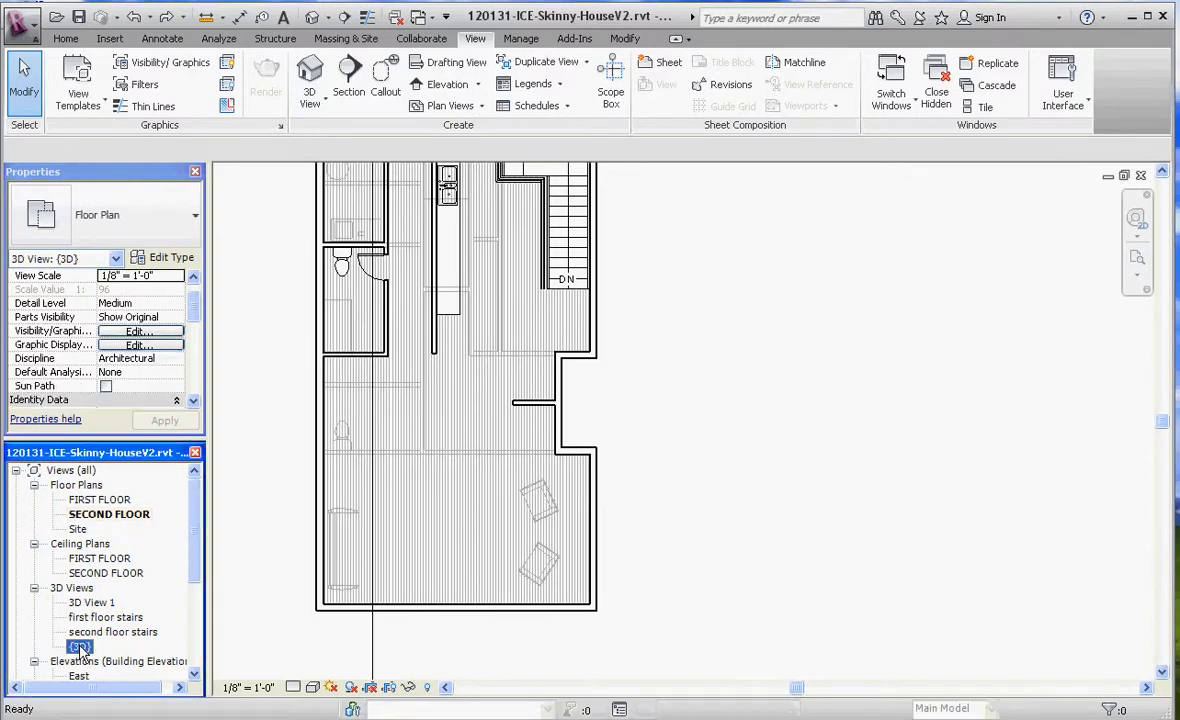
double_click(80, 646)
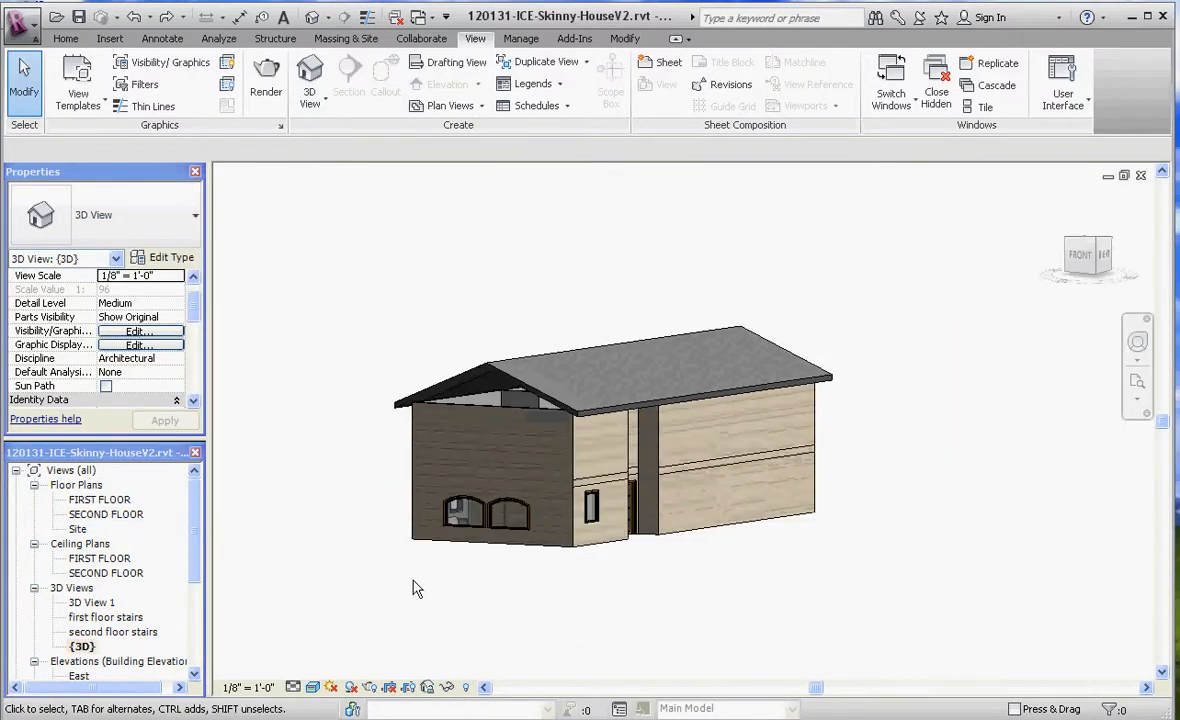
click(490, 444)
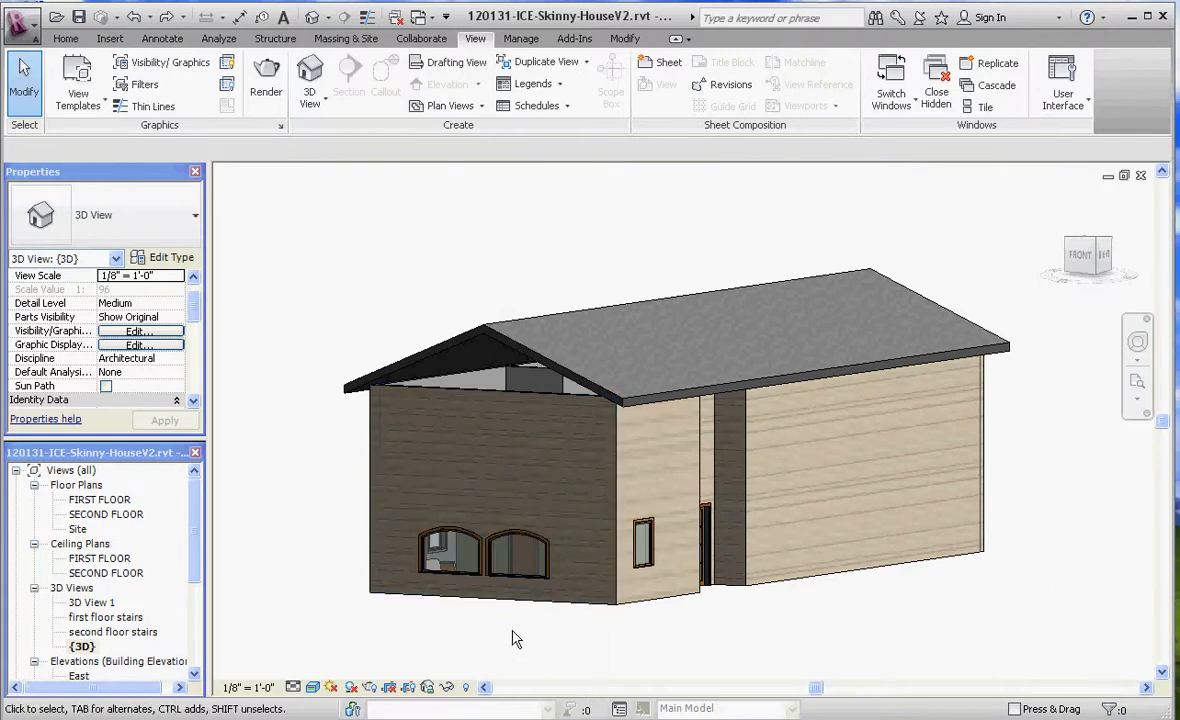
click(580, 384)
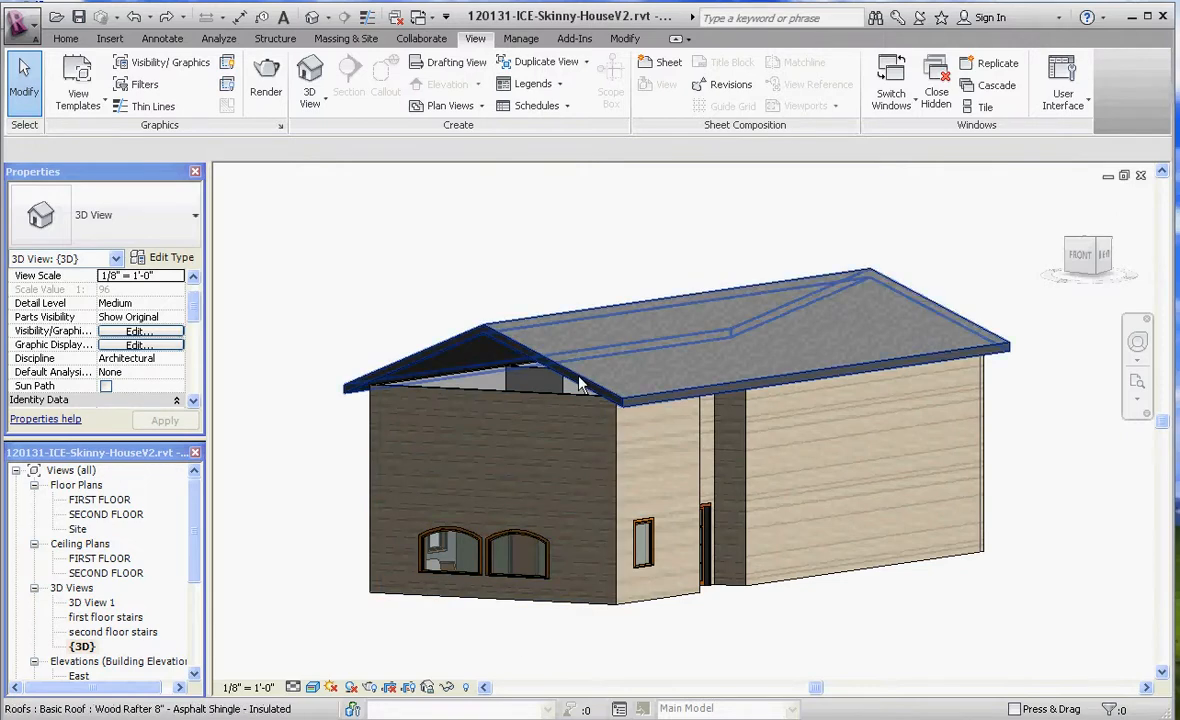
mouse_move(580, 384)
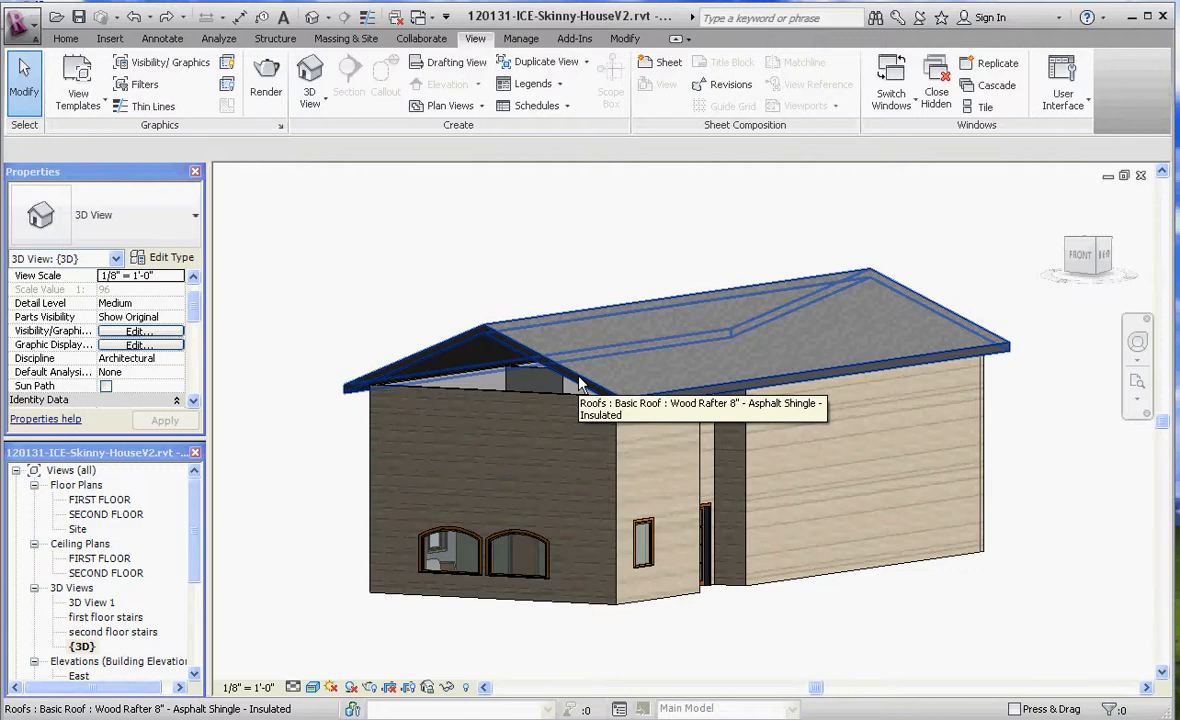
mouse_move(588, 390)
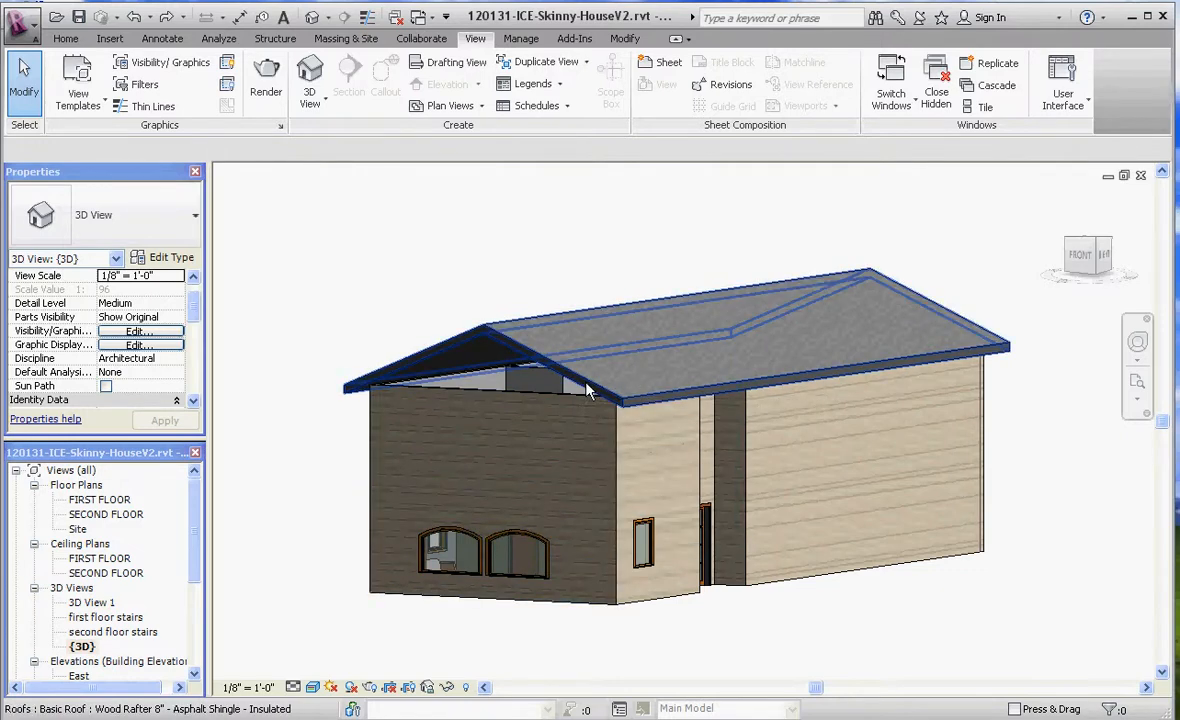
mouse_move(536, 360)
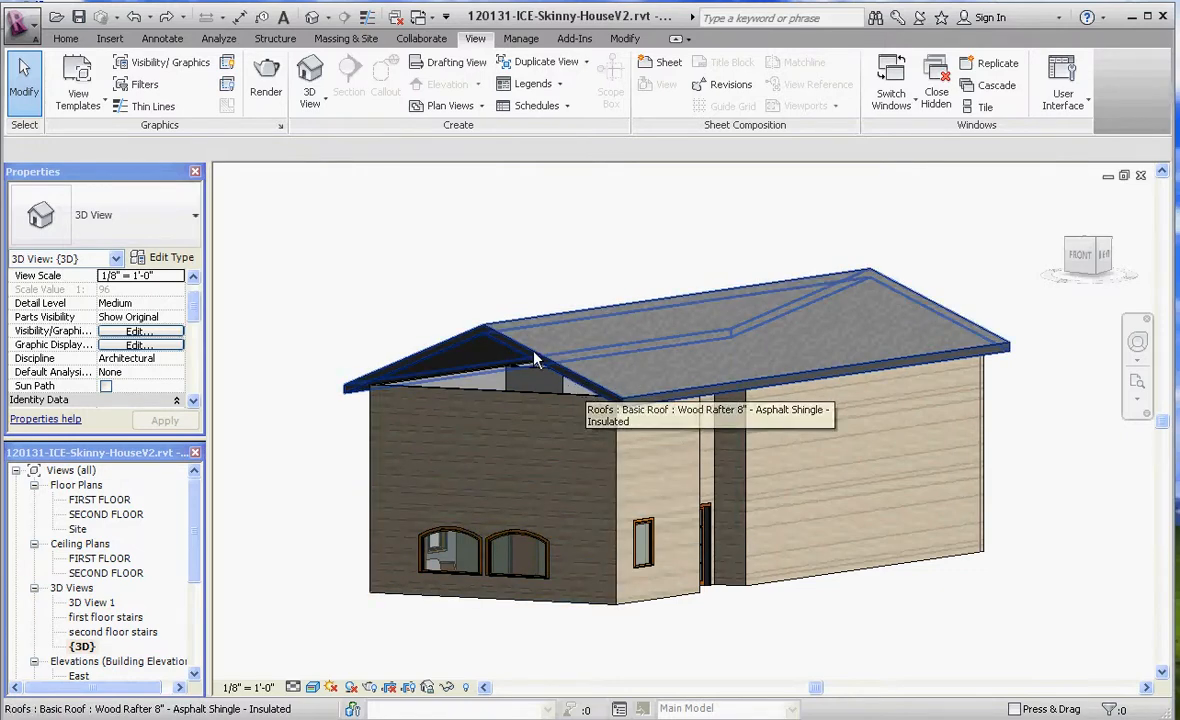
mouse_move(518, 352)
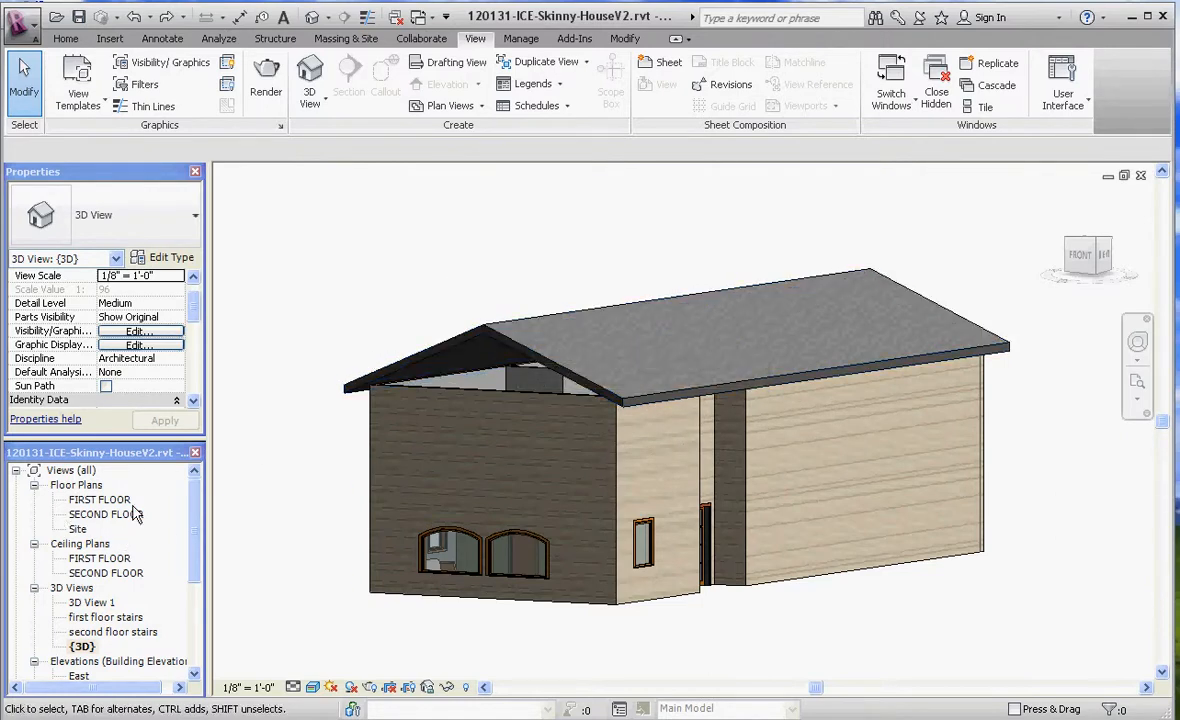
mouse_move(98, 524)
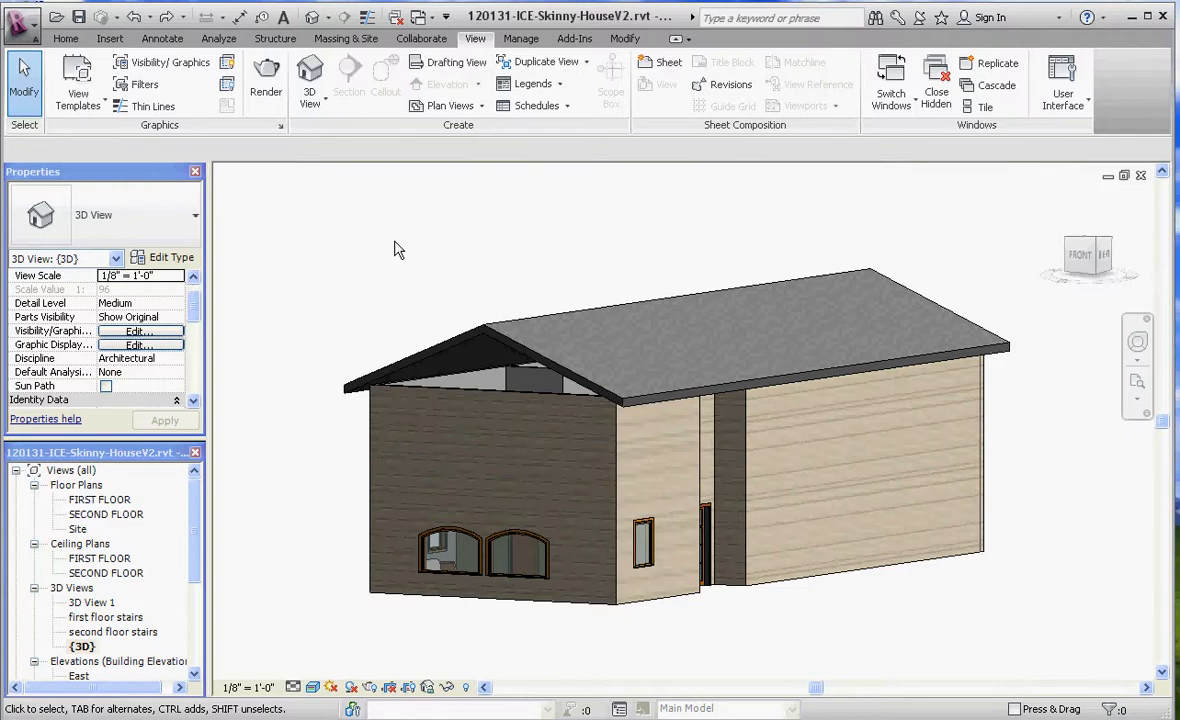
mouse_move(448, 104)
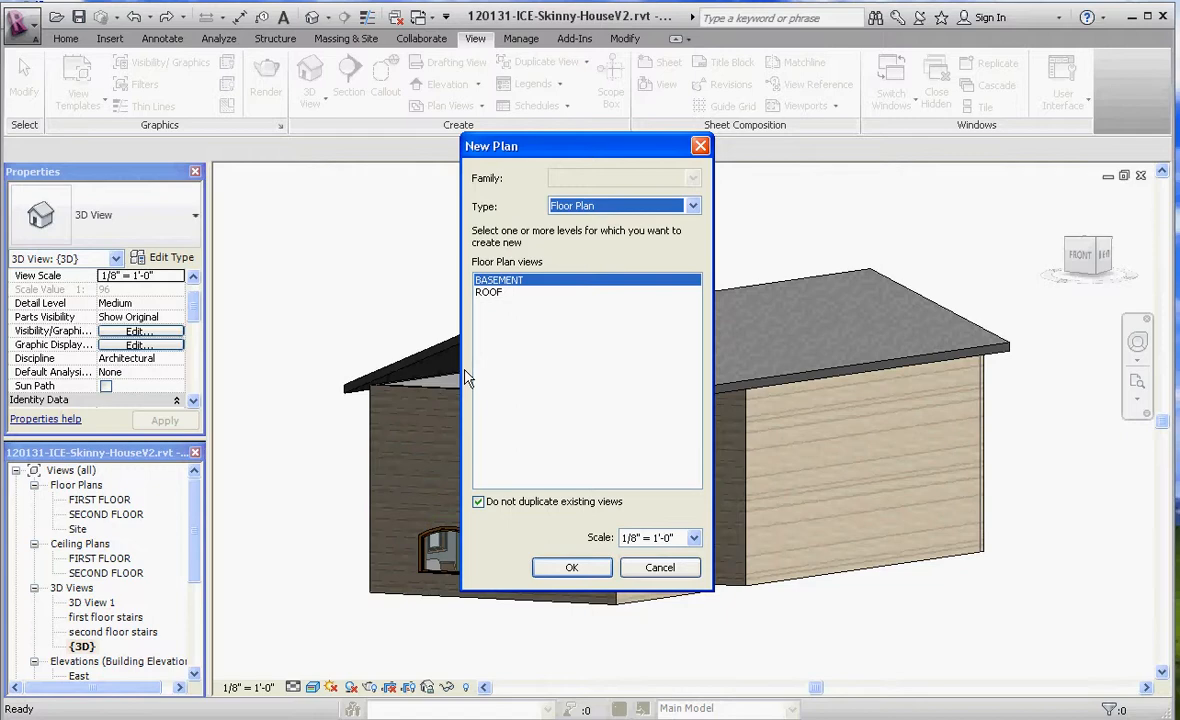
mouse_move(532, 284)
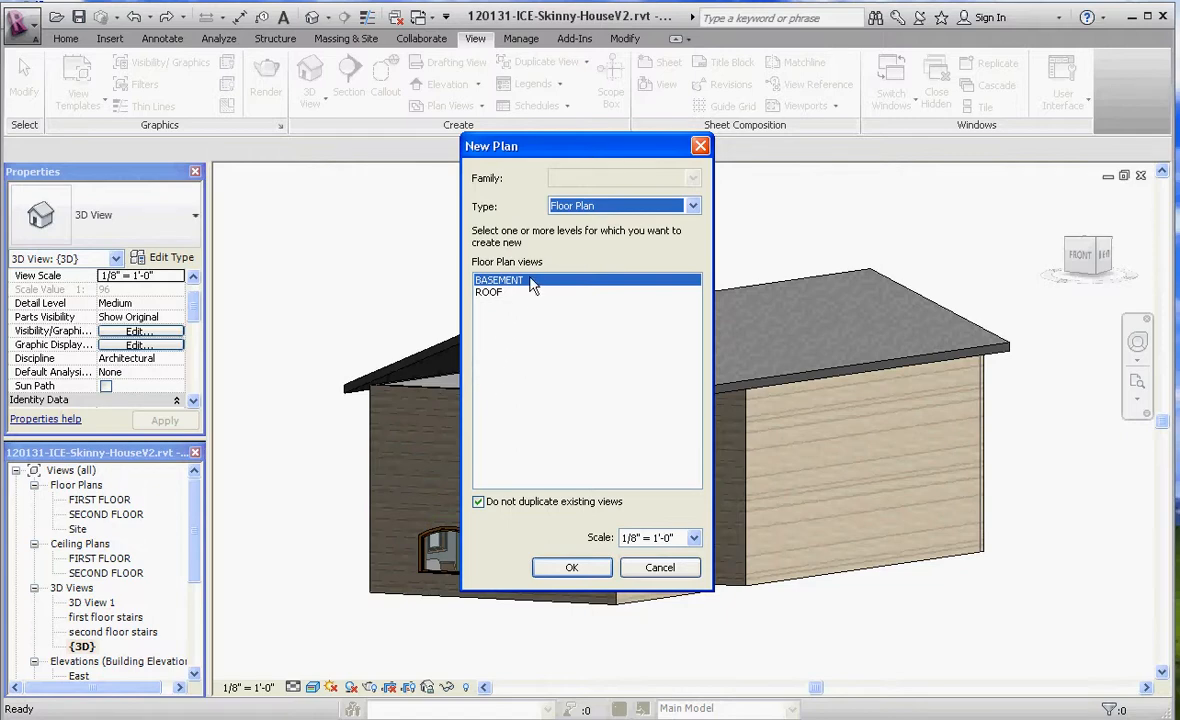
Step: Choose the ROOF level in the New Plan dialog for the new floor plan
click(490, 292)
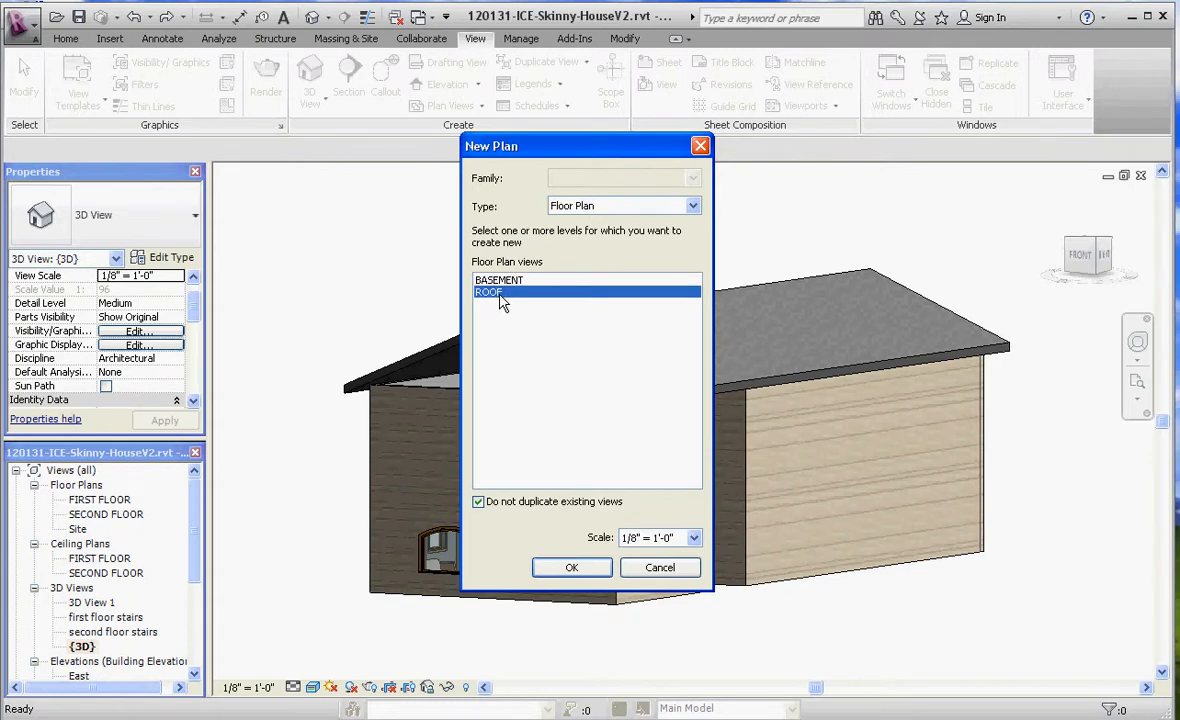
mouse_move(660, 568)
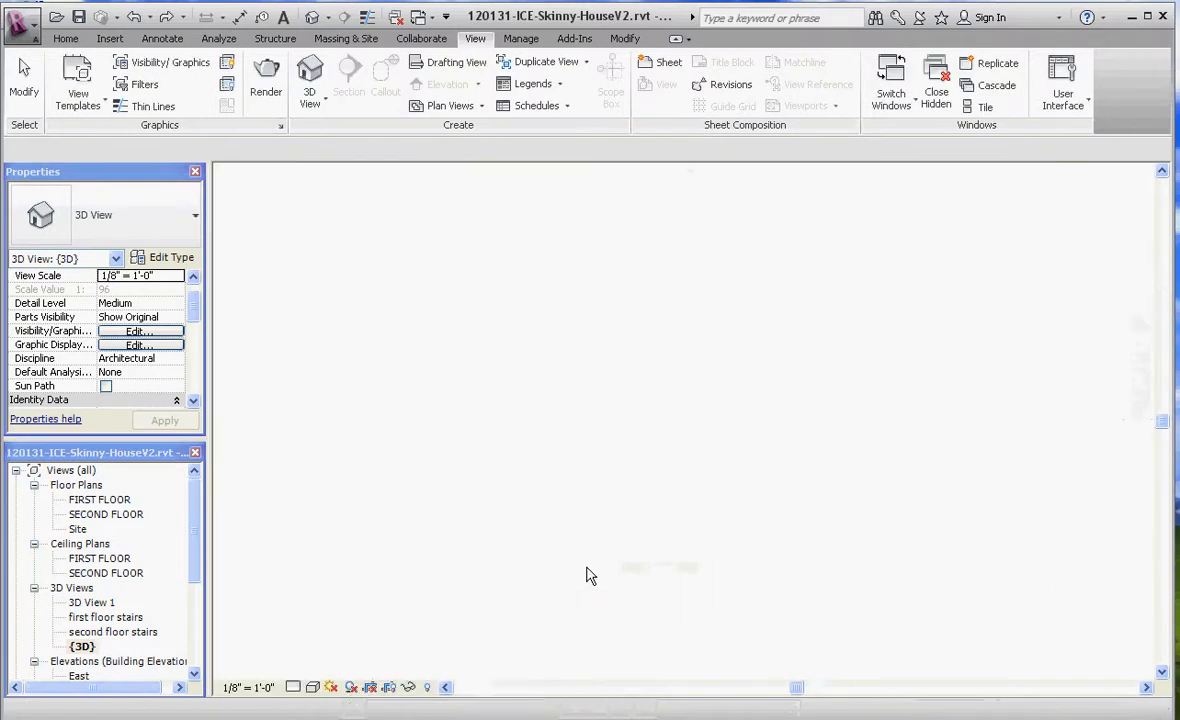
Step: Open the ROOF floor plan, deselect the roof and scroll Properties down to Extents > View Range
double_click(84, 514)
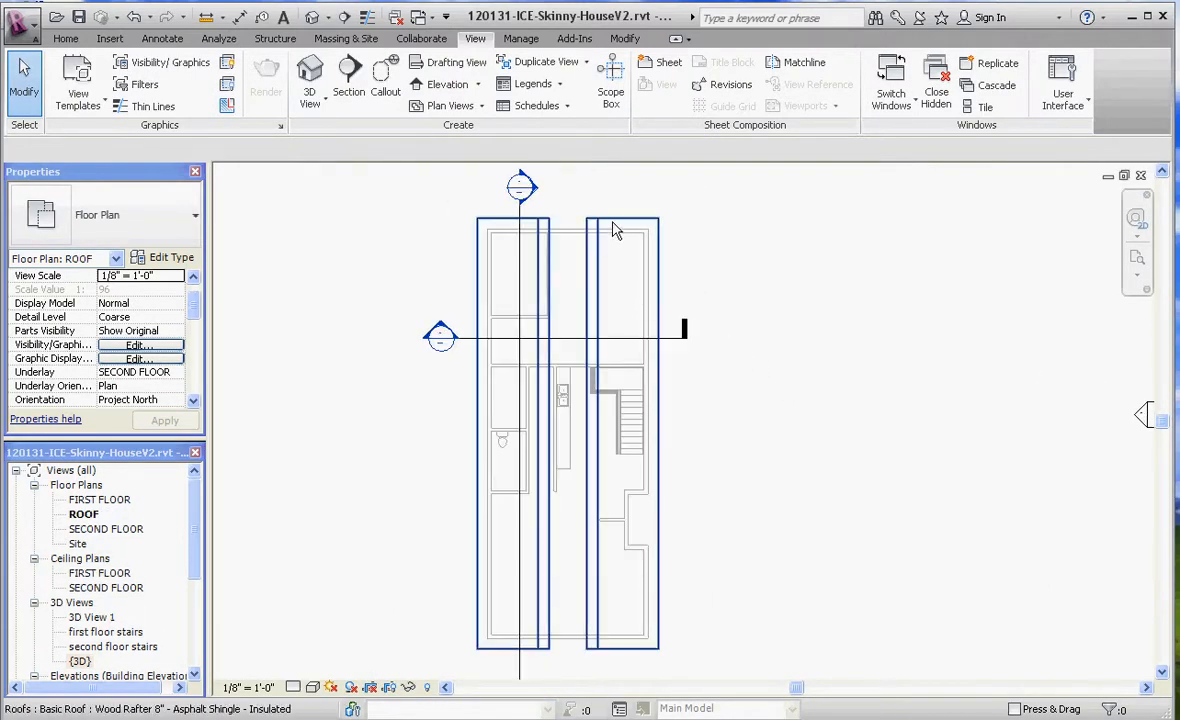
click(544, 616)
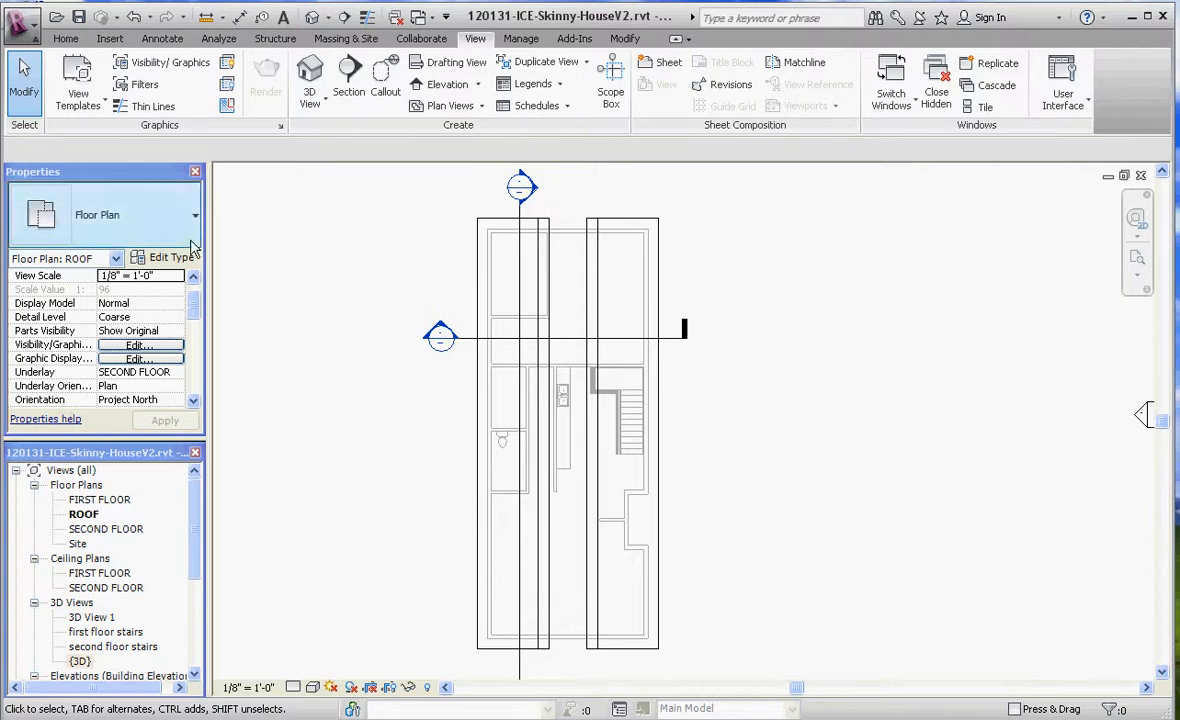
scroll(down, 3)
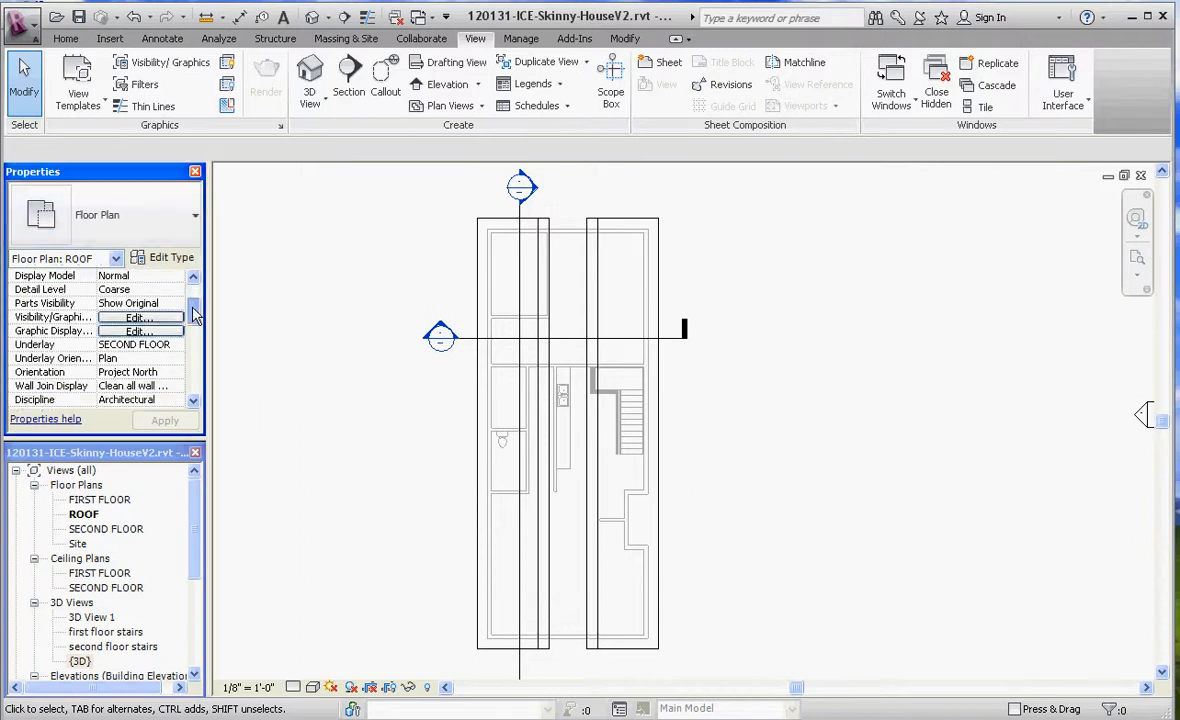
scroll(down, 3)
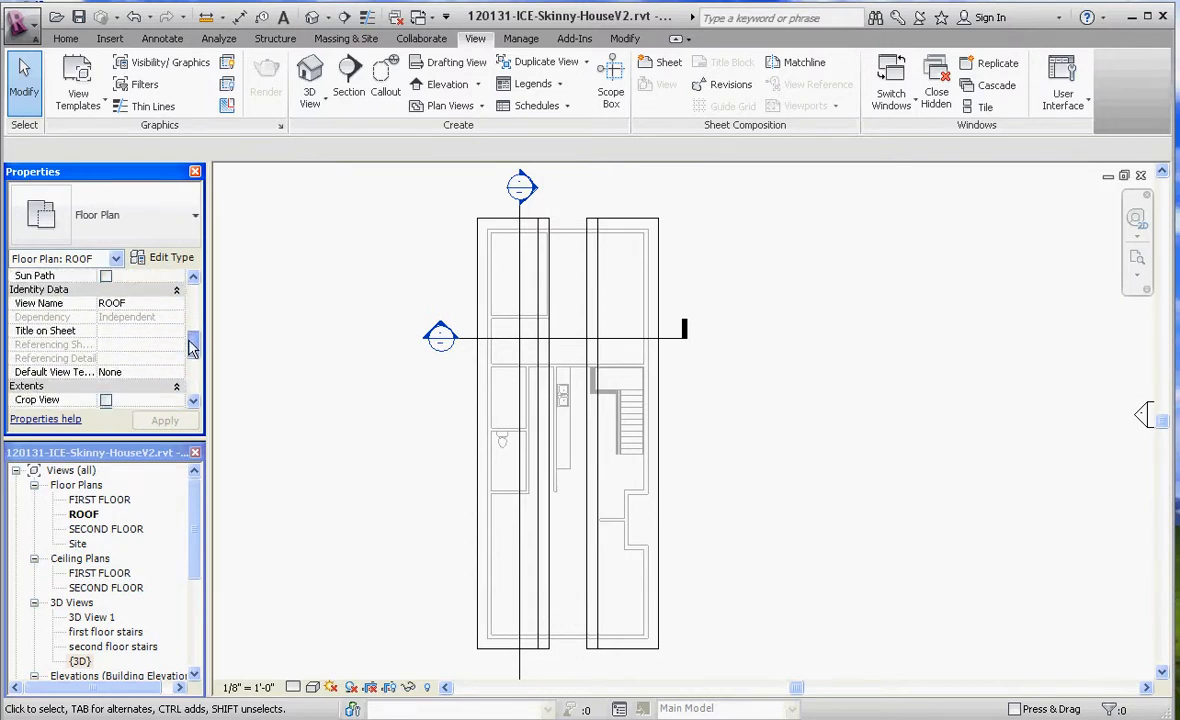
scroll(down, 3)
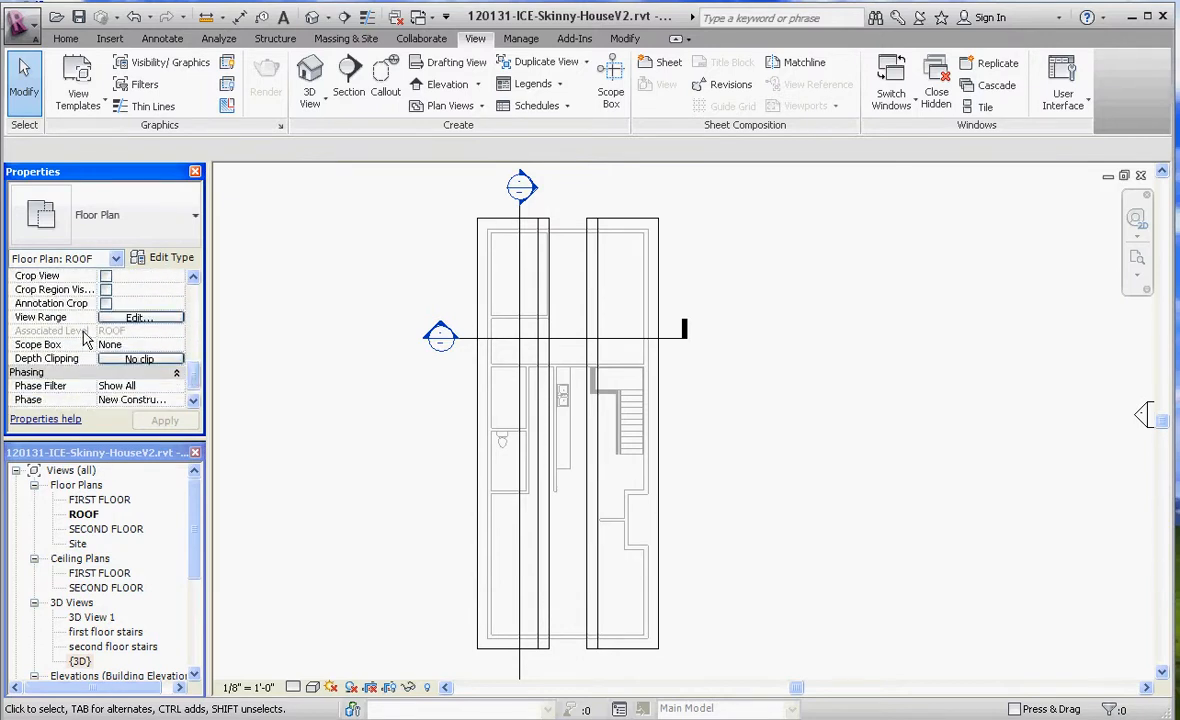
Step: Edit the ROOF plan's View Range, raising the cut plane offset from 4' 0" to 6' 0" and applying it
click(138, 316)
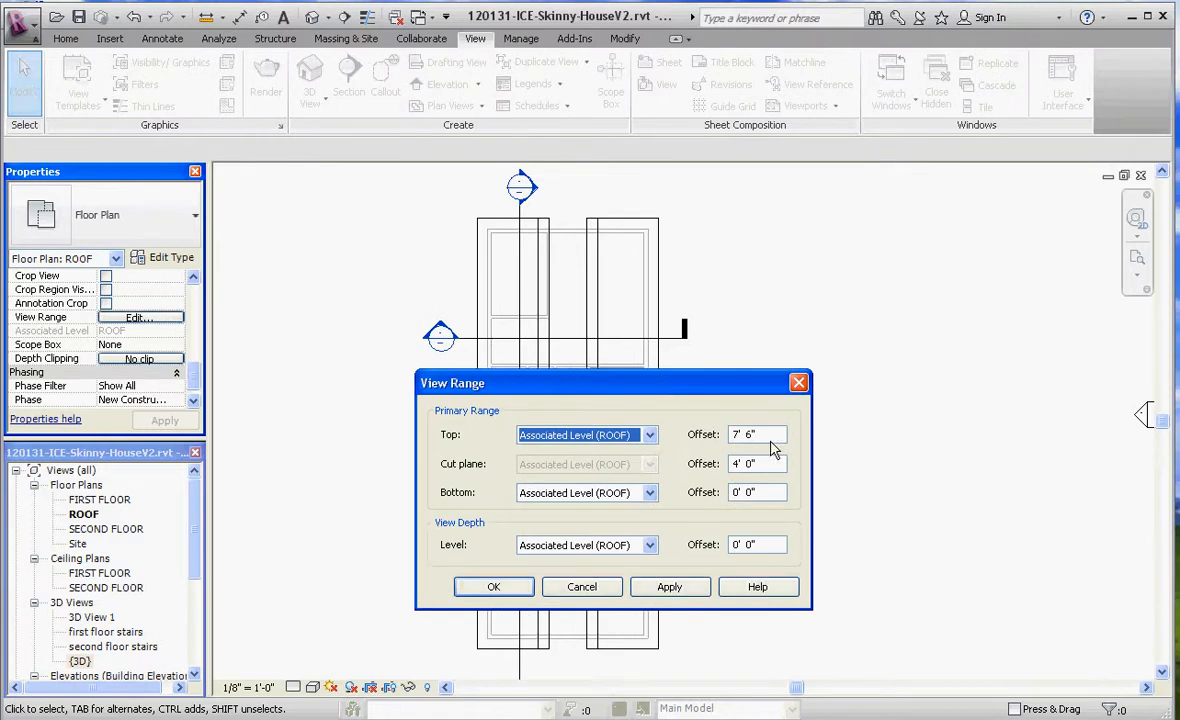
mouse_move(720, 530)
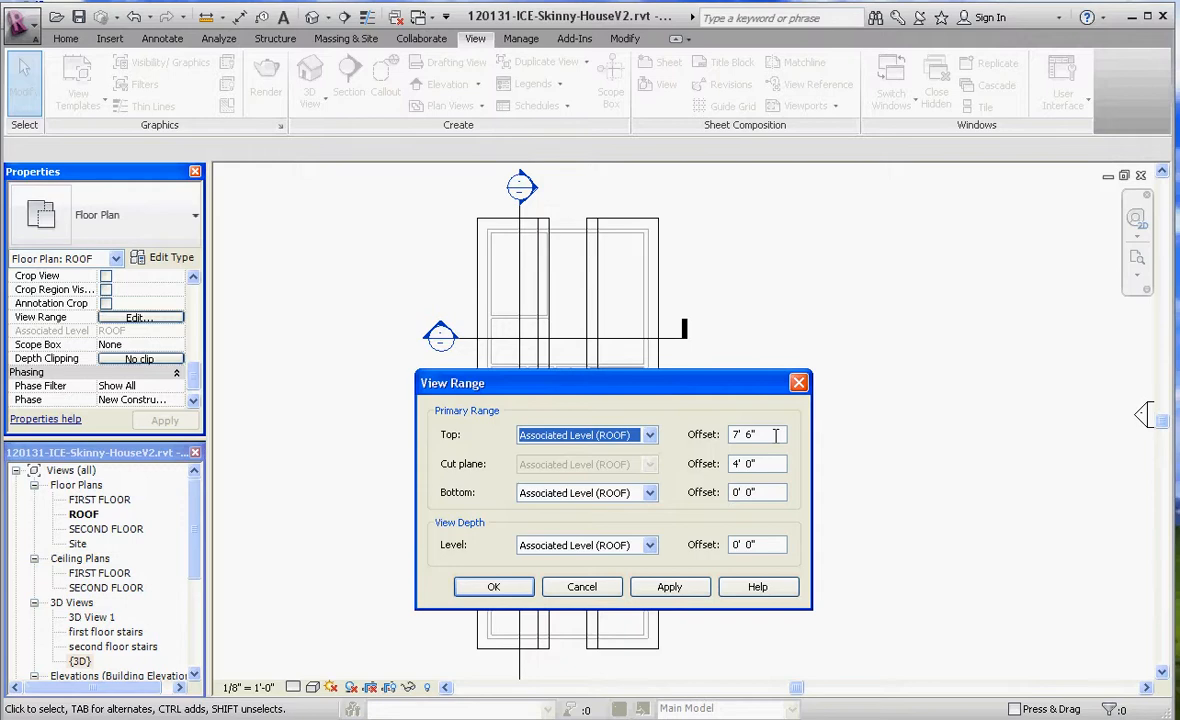
mouse_move(790, 432)
text(6')
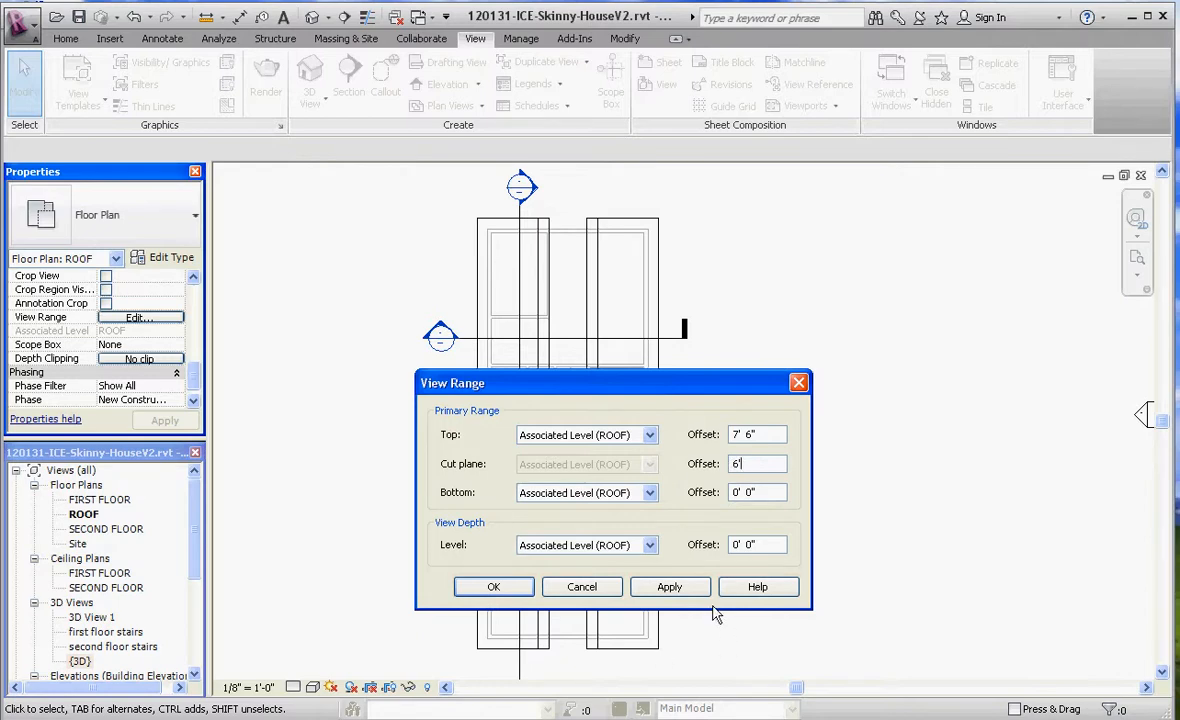
click(668, 586)
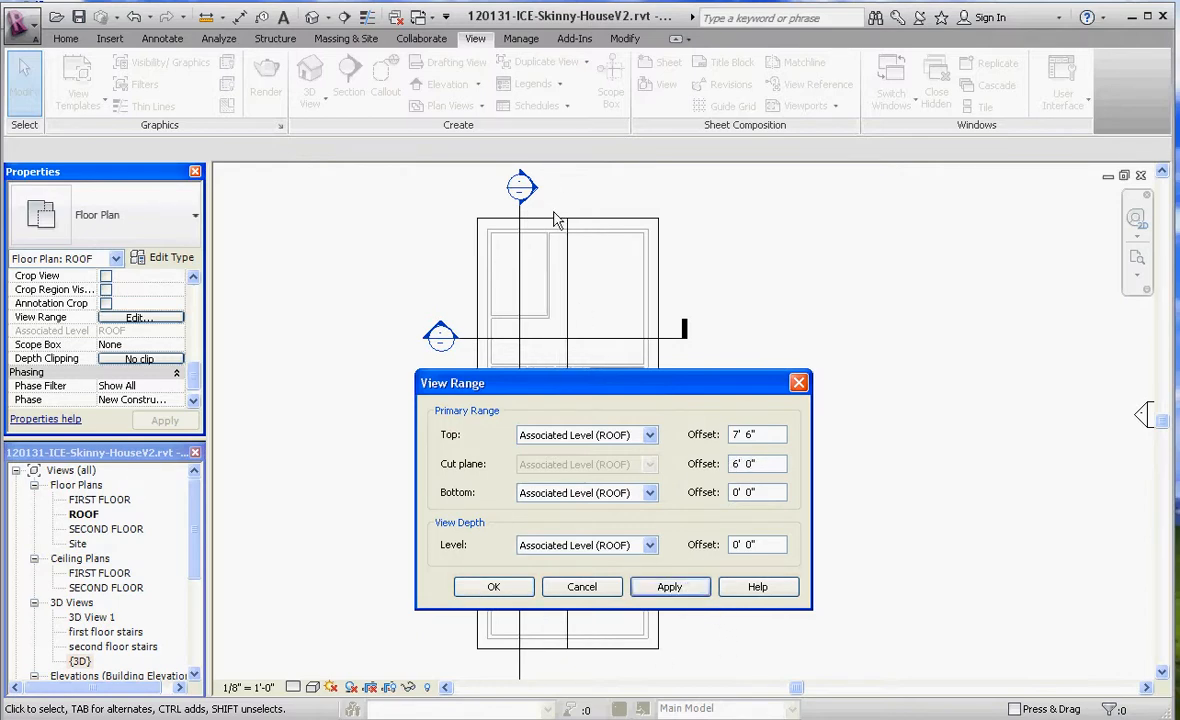
mouse_move(590, 280)
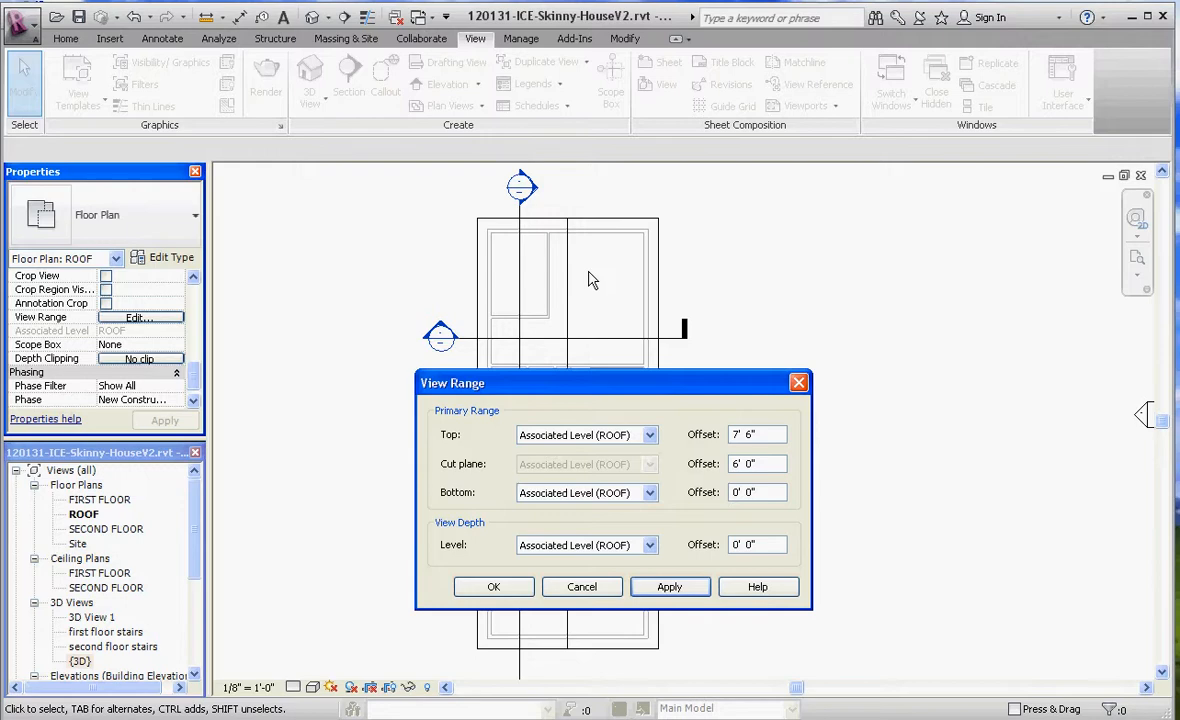
mouse_move(492, 588)
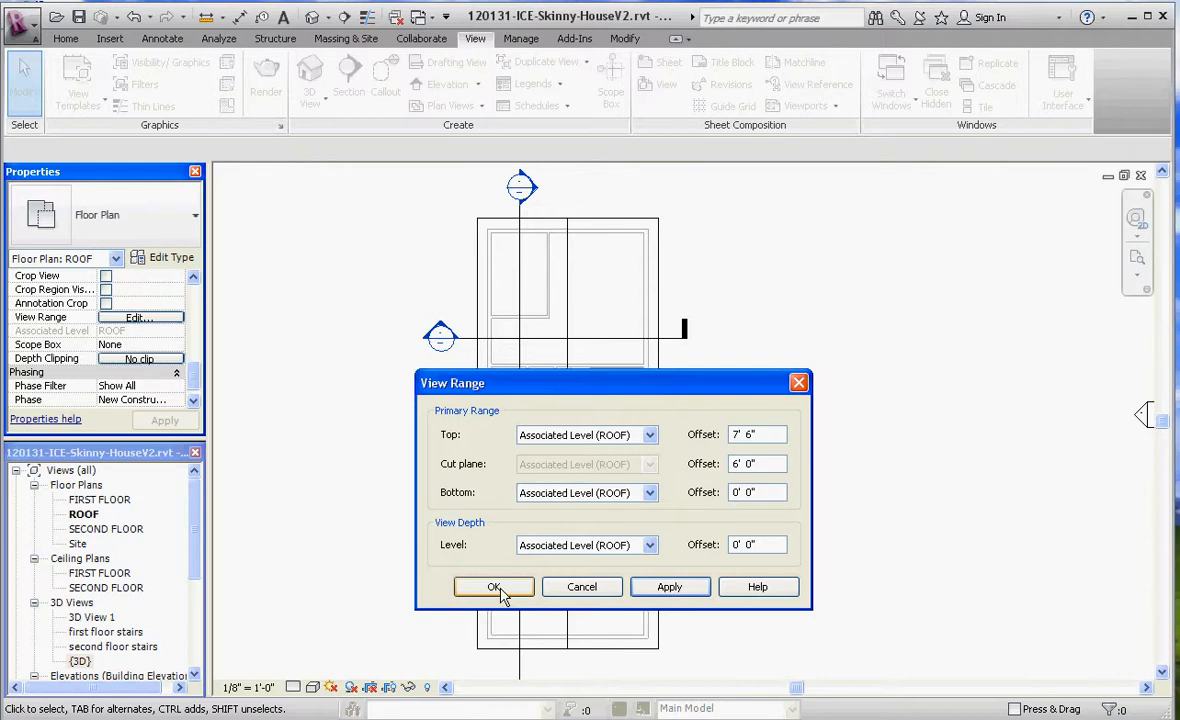
Step: Accept the view range changes with OK, keeping the 6' 0" cut plane
click(492, 588)
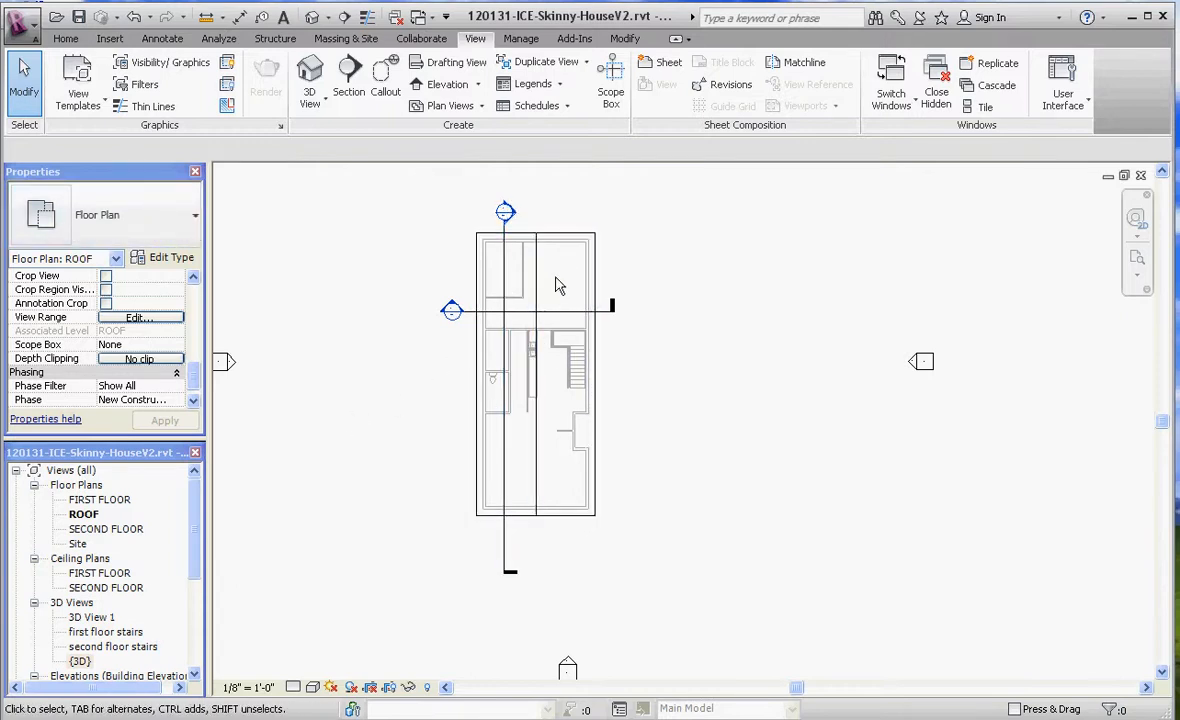
Step: Edit the roof footprint so the bottom boundary edge defines a 5"/12" slope, then finish the sketch
click(536, 376)
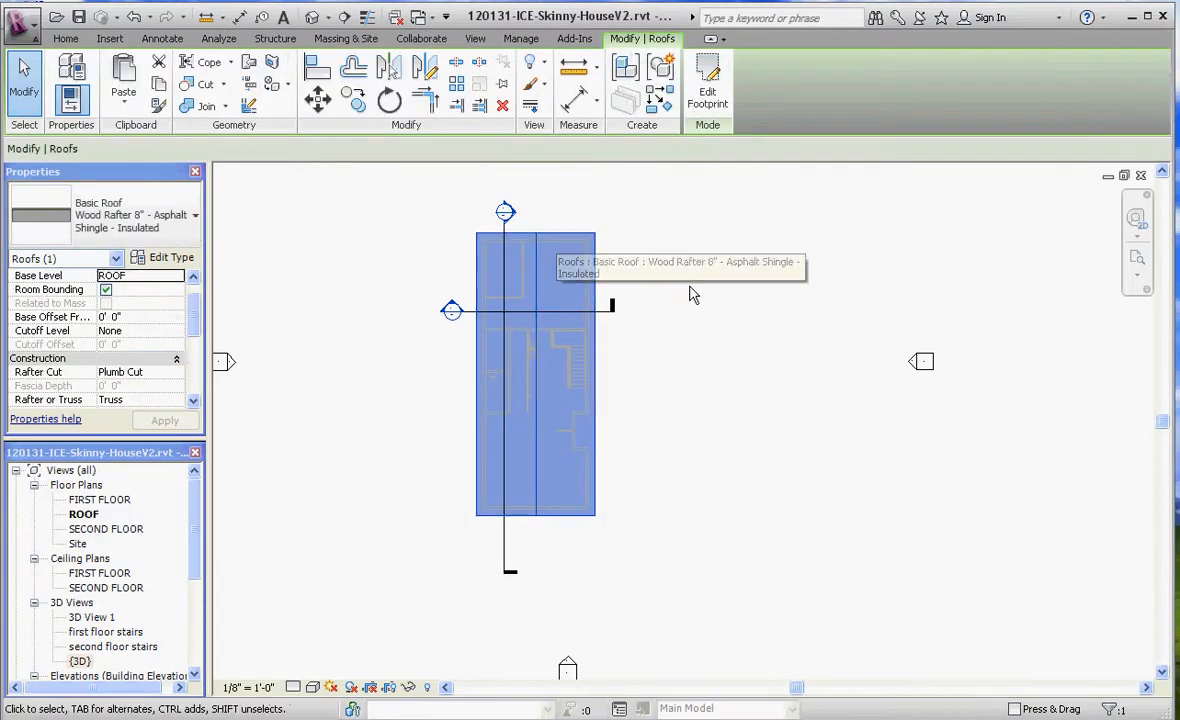
click(708, 84)
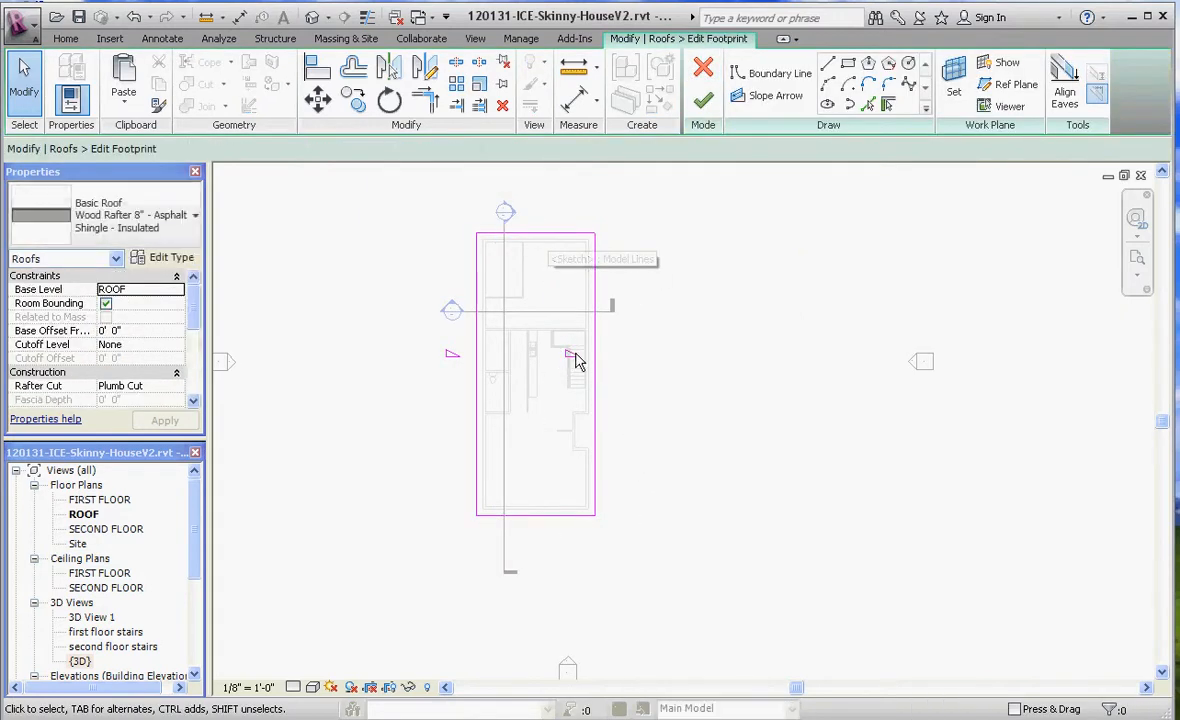
mouse_move(556, 522)
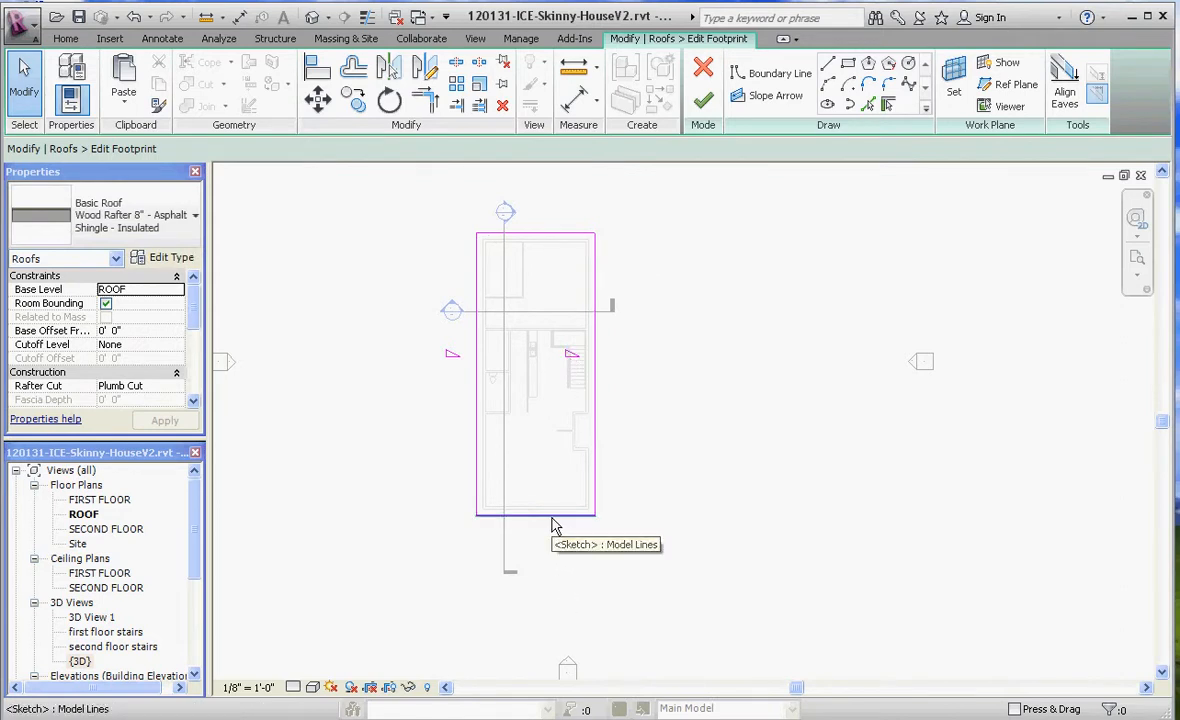
click(536, 516)
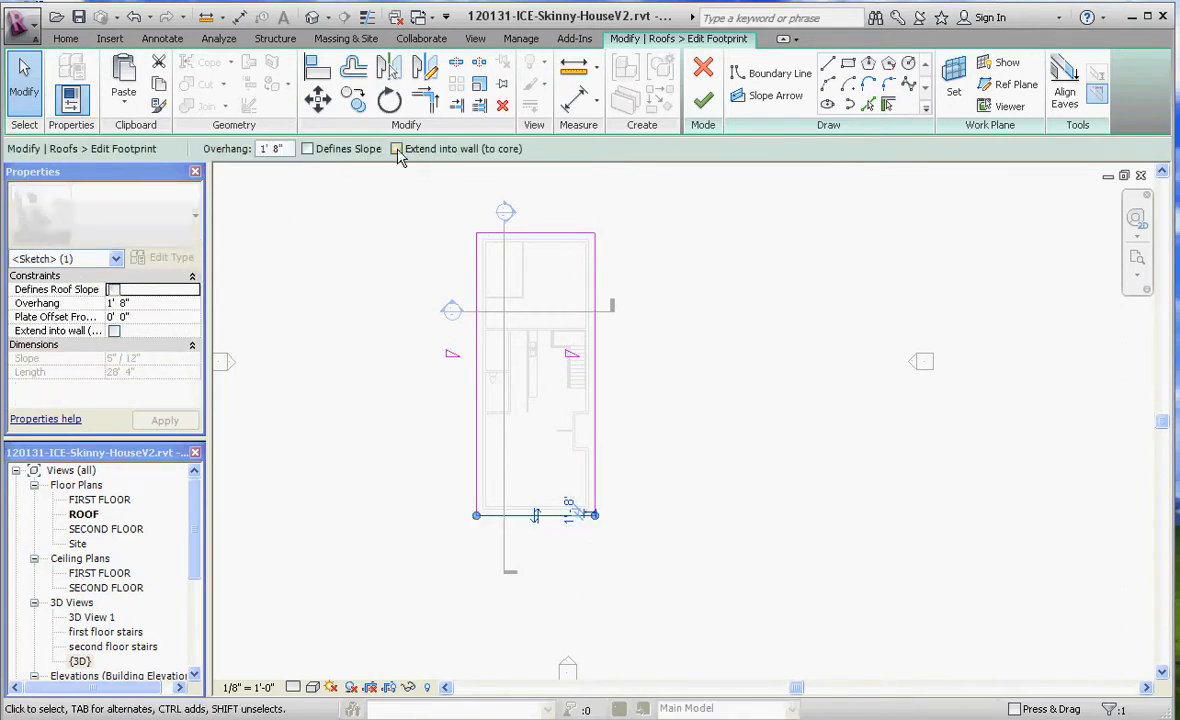
click(308, 148)
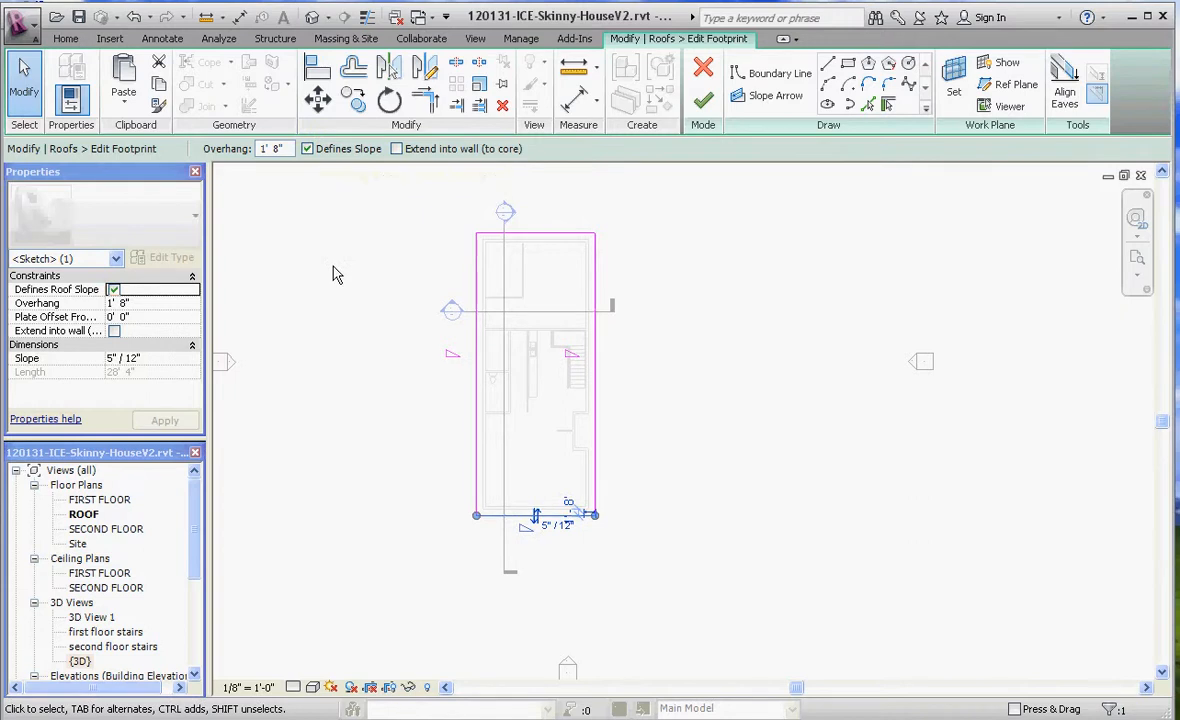
mouse_move(770, 410)
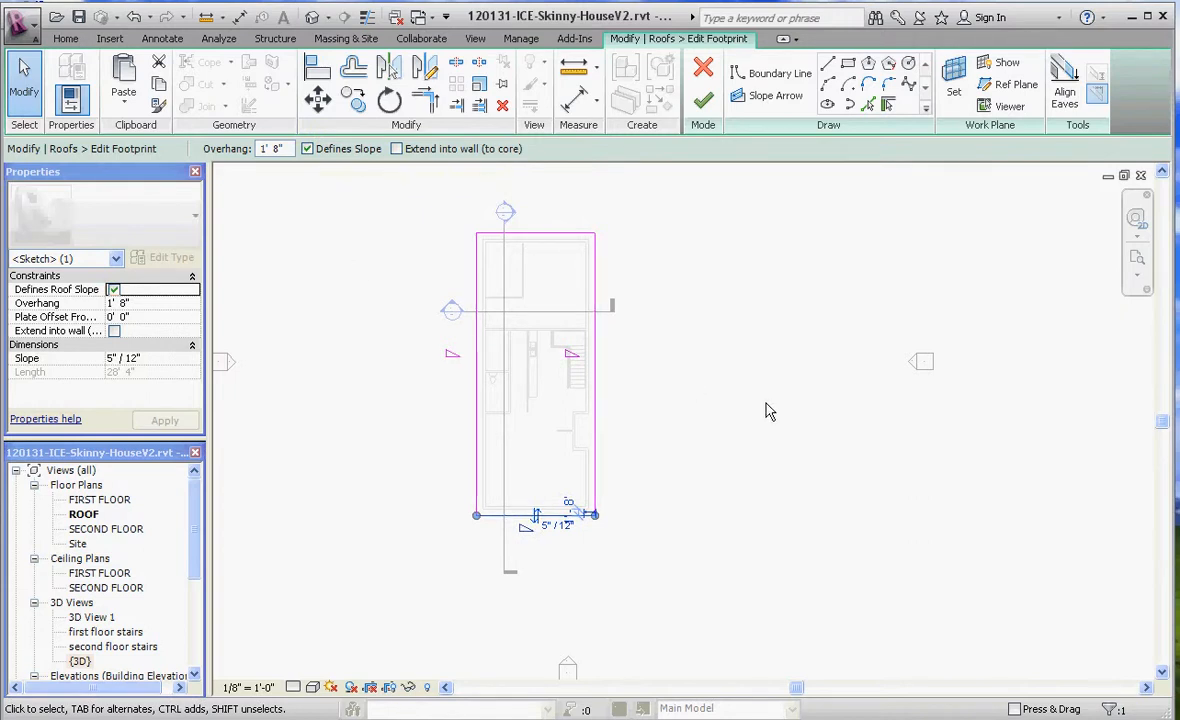
click(308, 148)
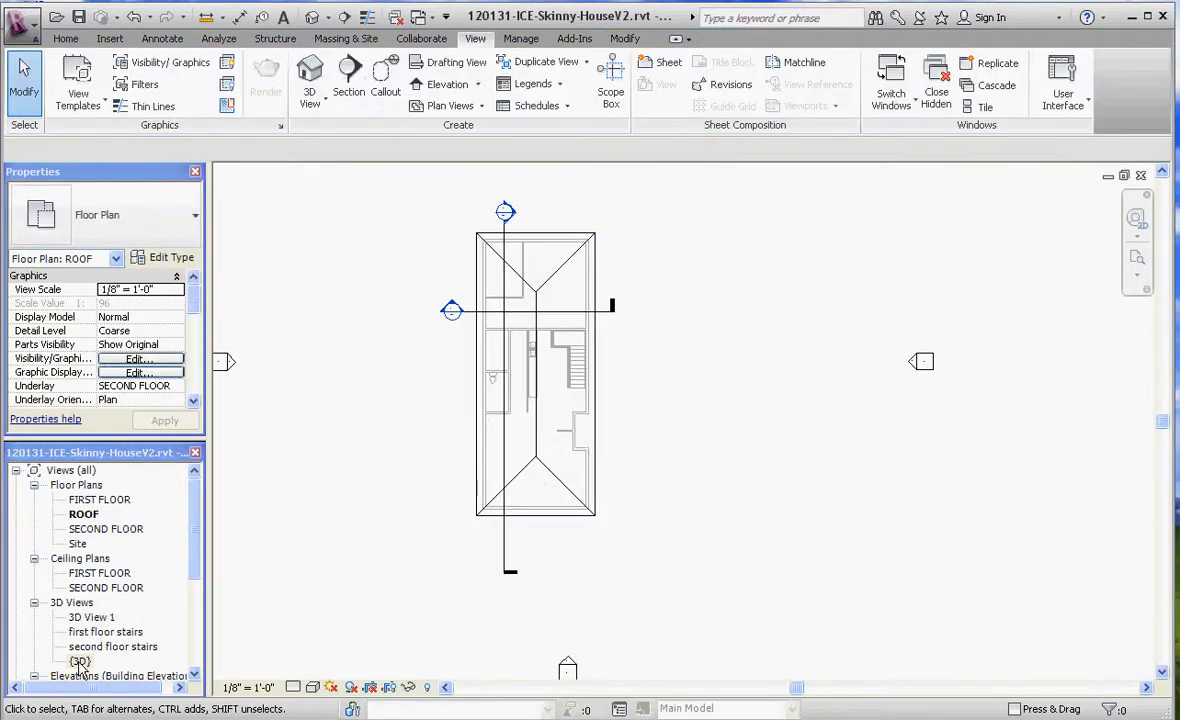
Step: Return to the 3D view of the hipped roof and reopen its footprint for editing
double_click(80, 660)
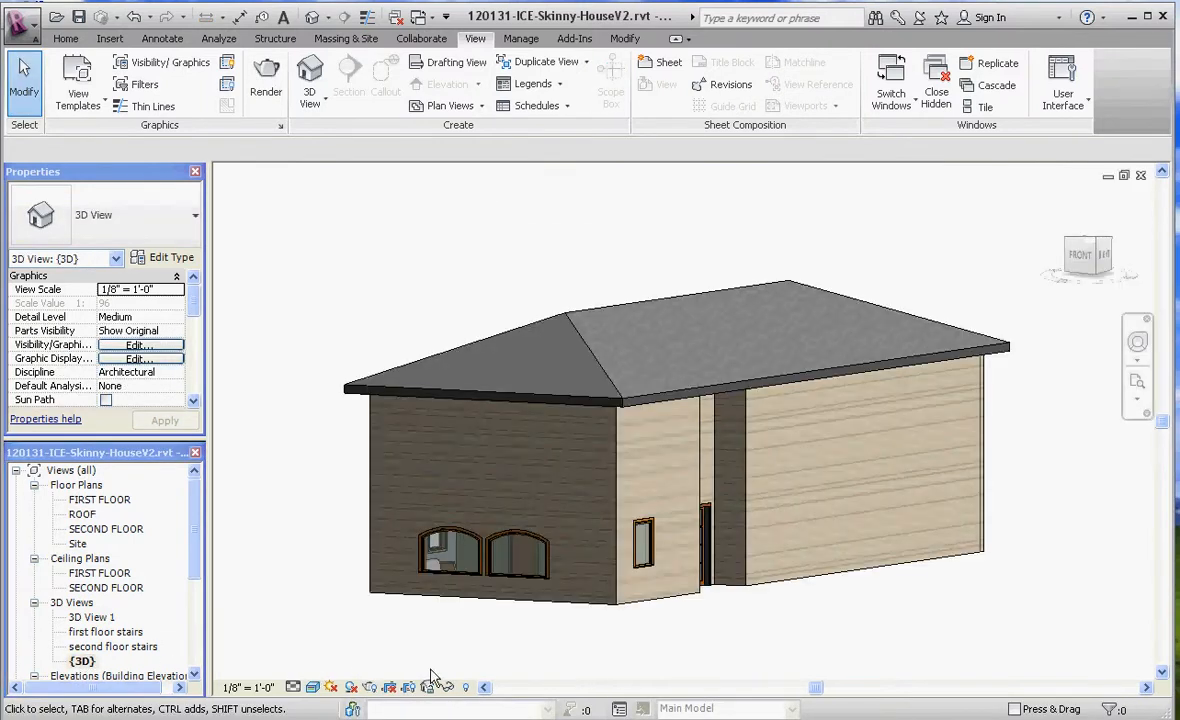
mouse_move(94, 532)
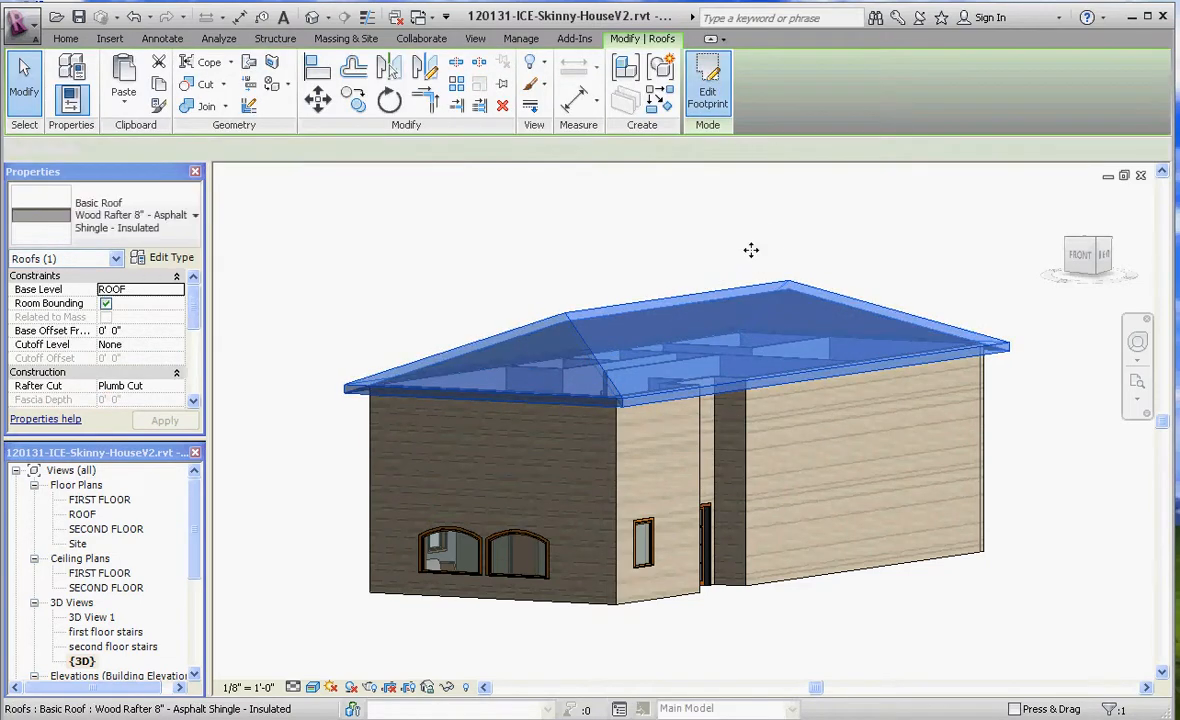
click(708, 90)
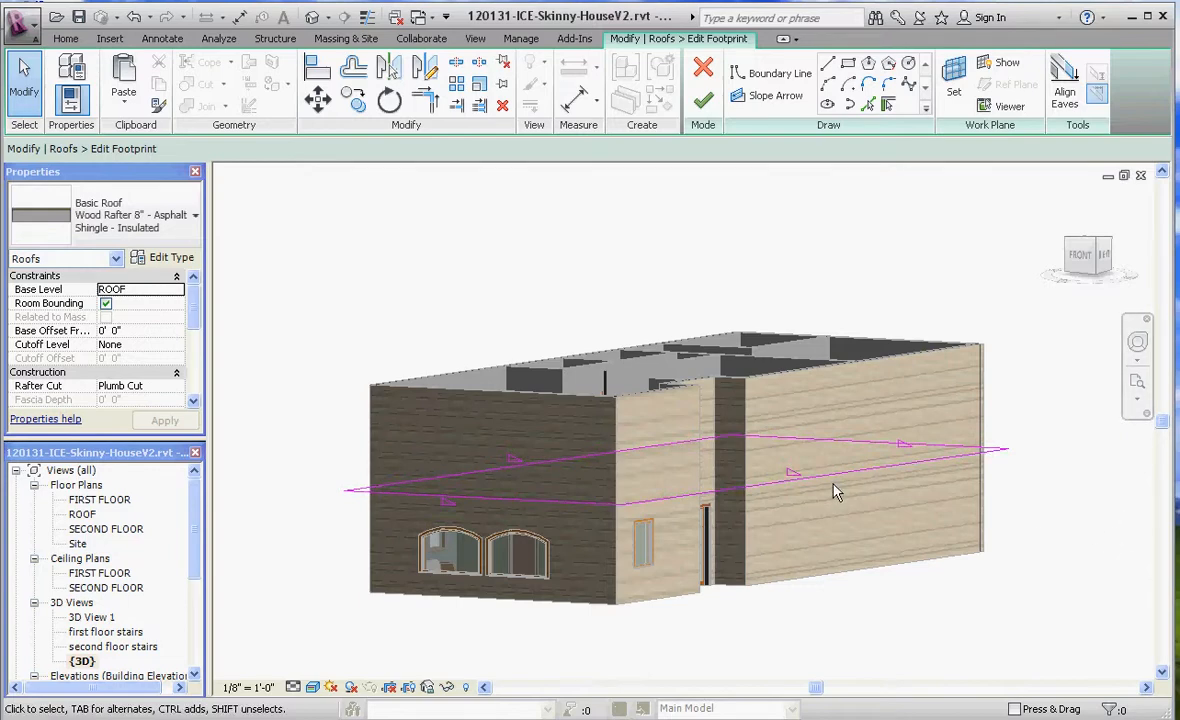
mouse_move(736, 258)
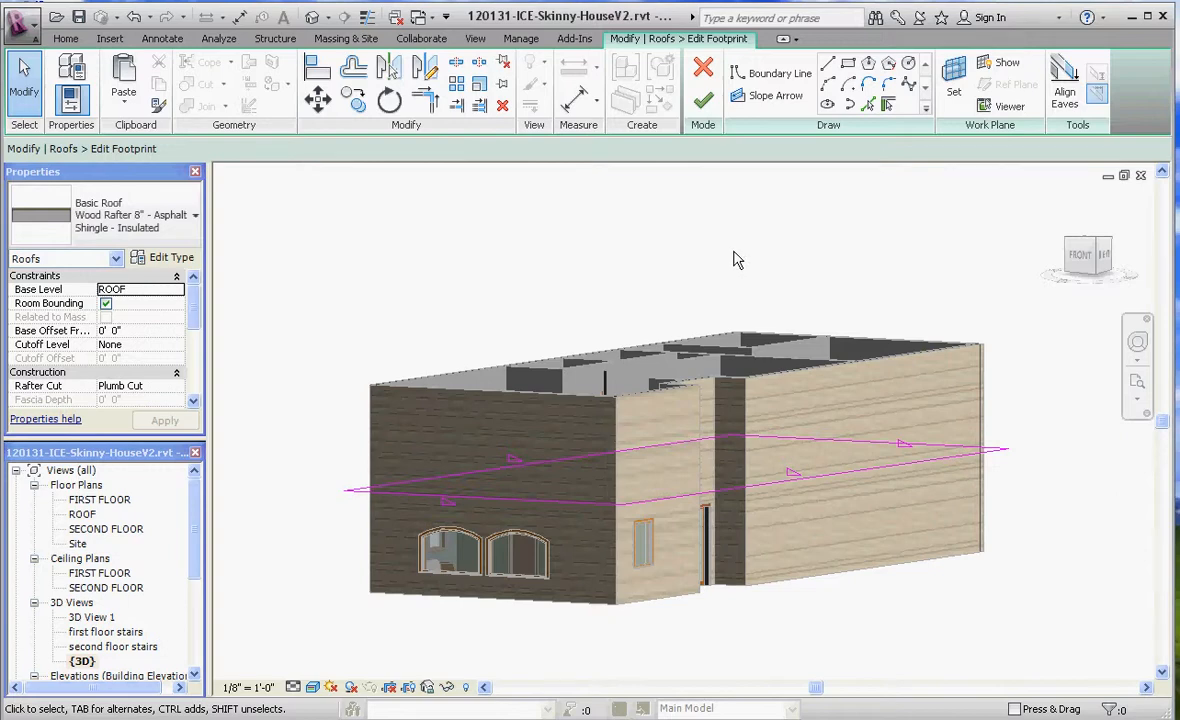
Step: Remove Defines Slope from the roof's end edges and finish the footprint, restoring a gable roof
click(480, 500)
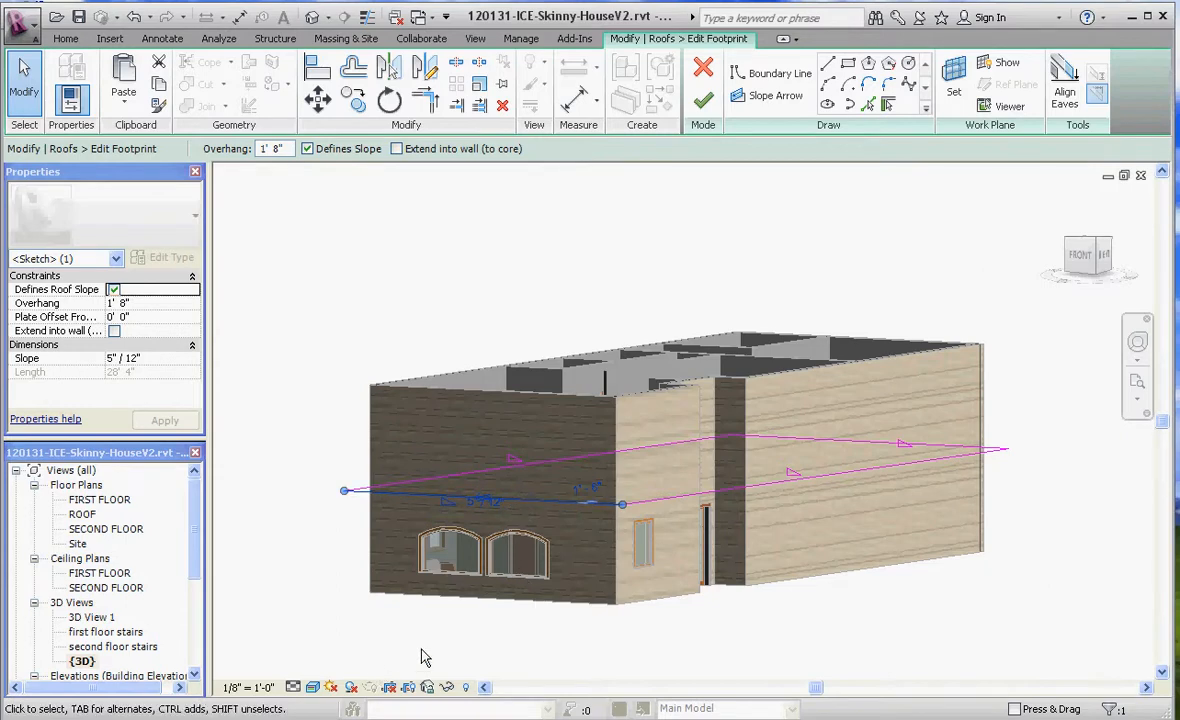
mouse_move(532, 508)
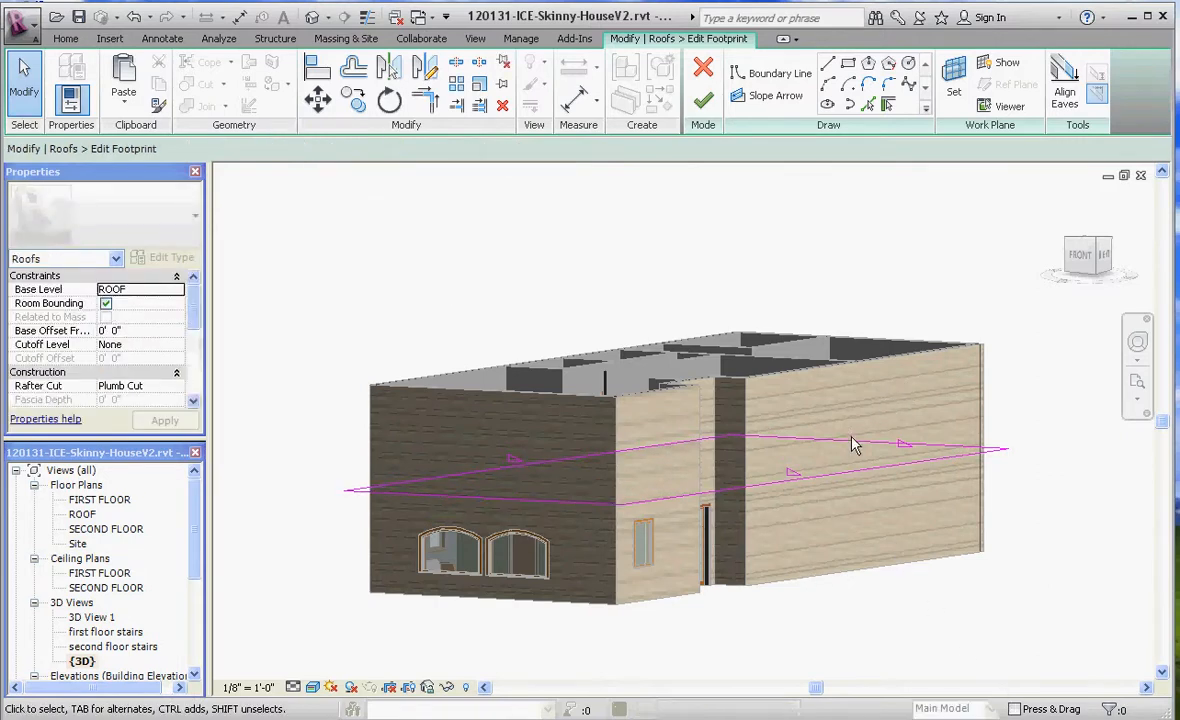
click(856, 444)
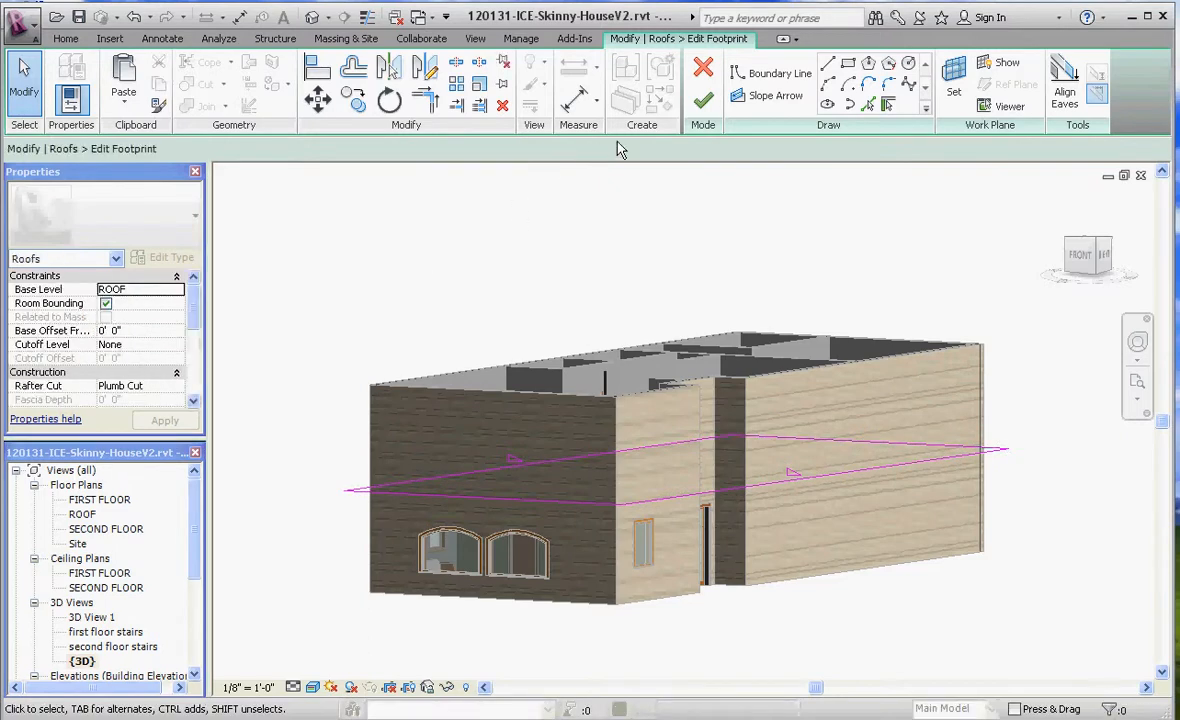
click(704, 100)
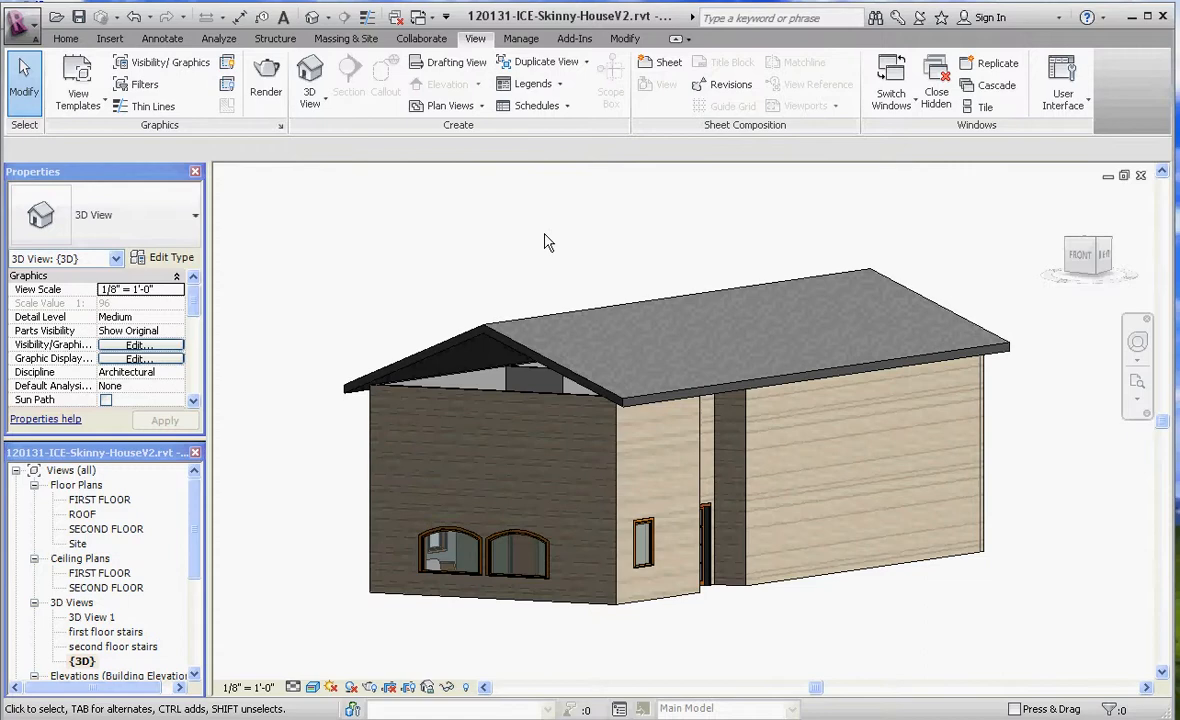
click(424, 420)
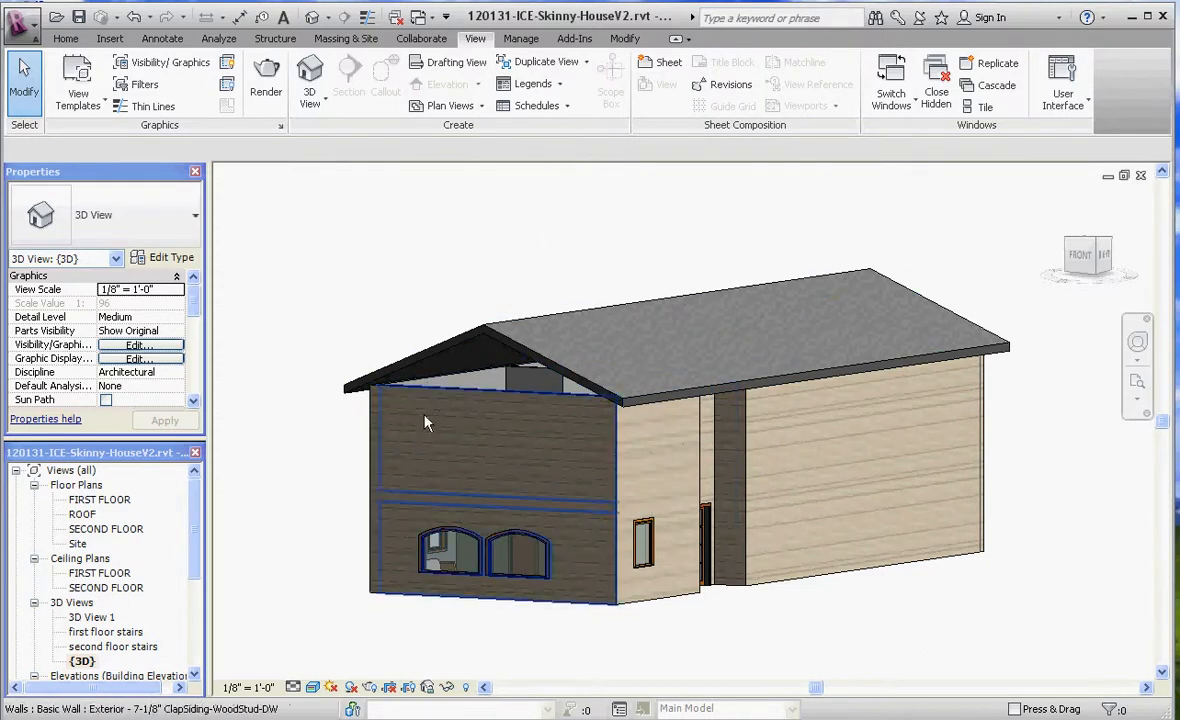
click(888, 592)
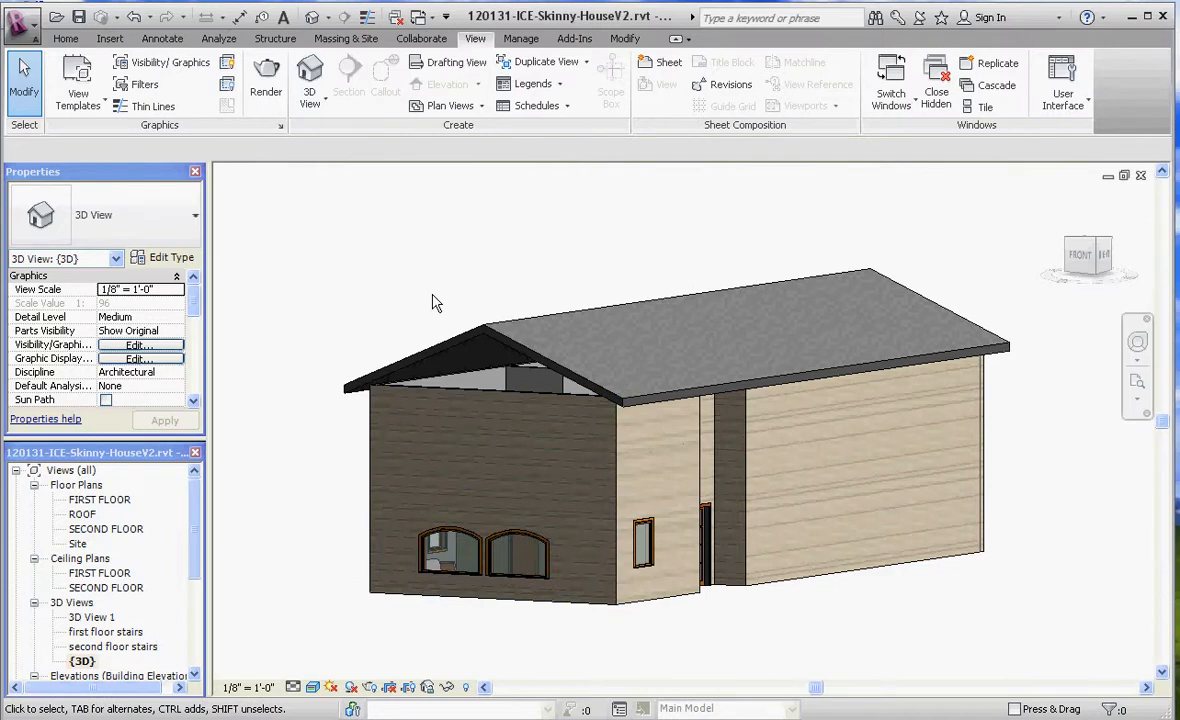
mouse_move(616, 284)
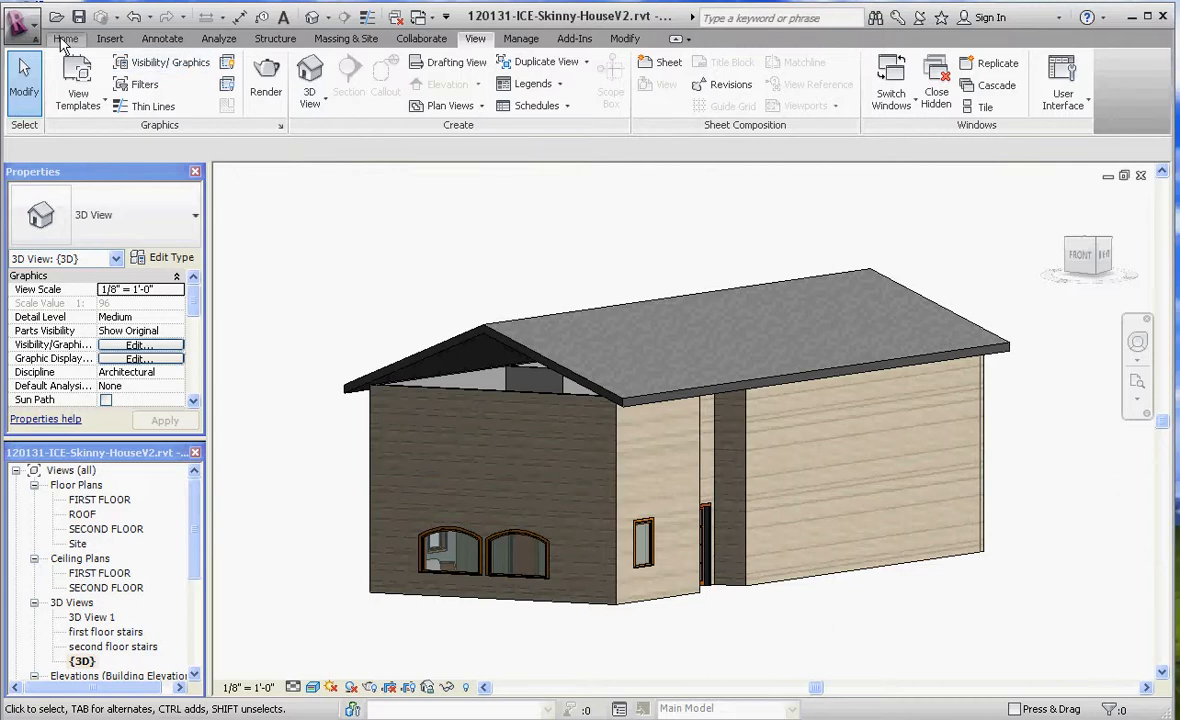
click(64, 38)
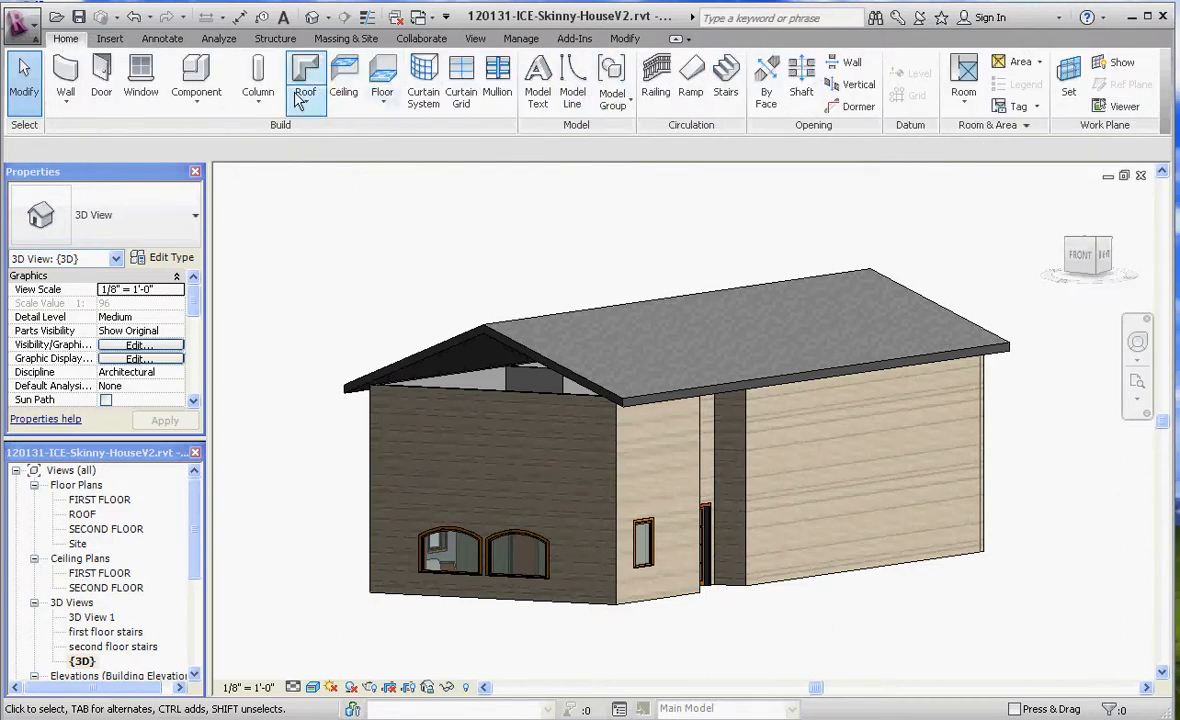
click(304, 76)
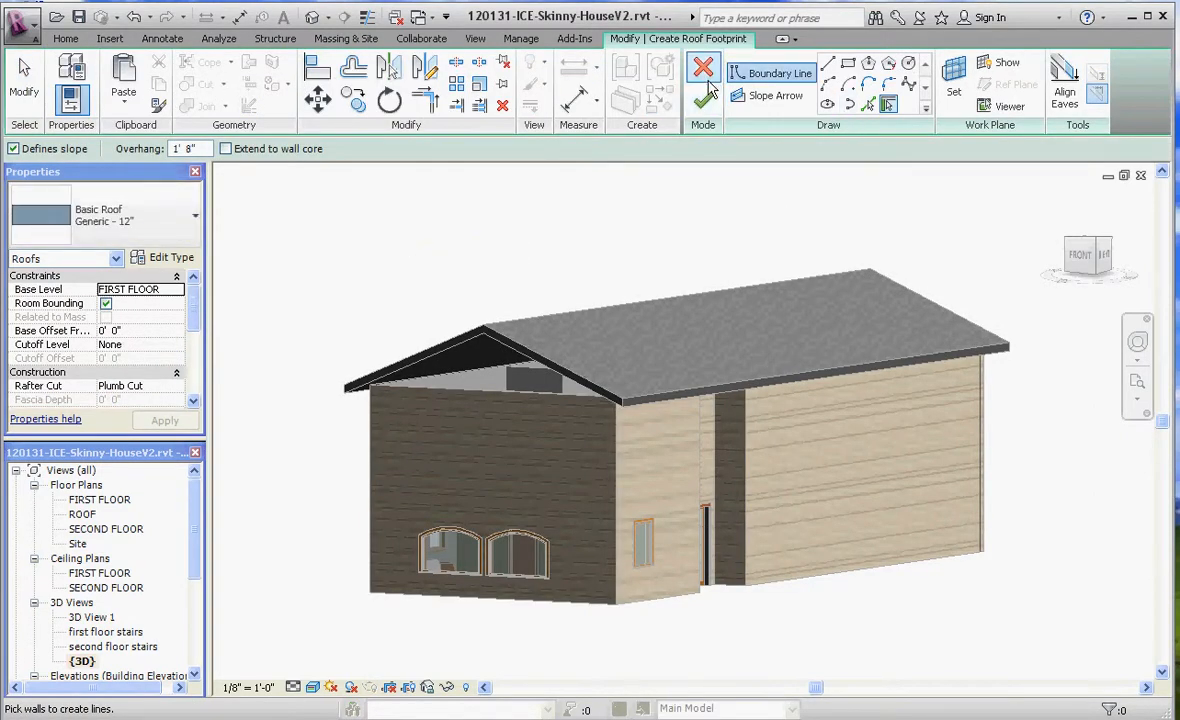
click(704, 68)
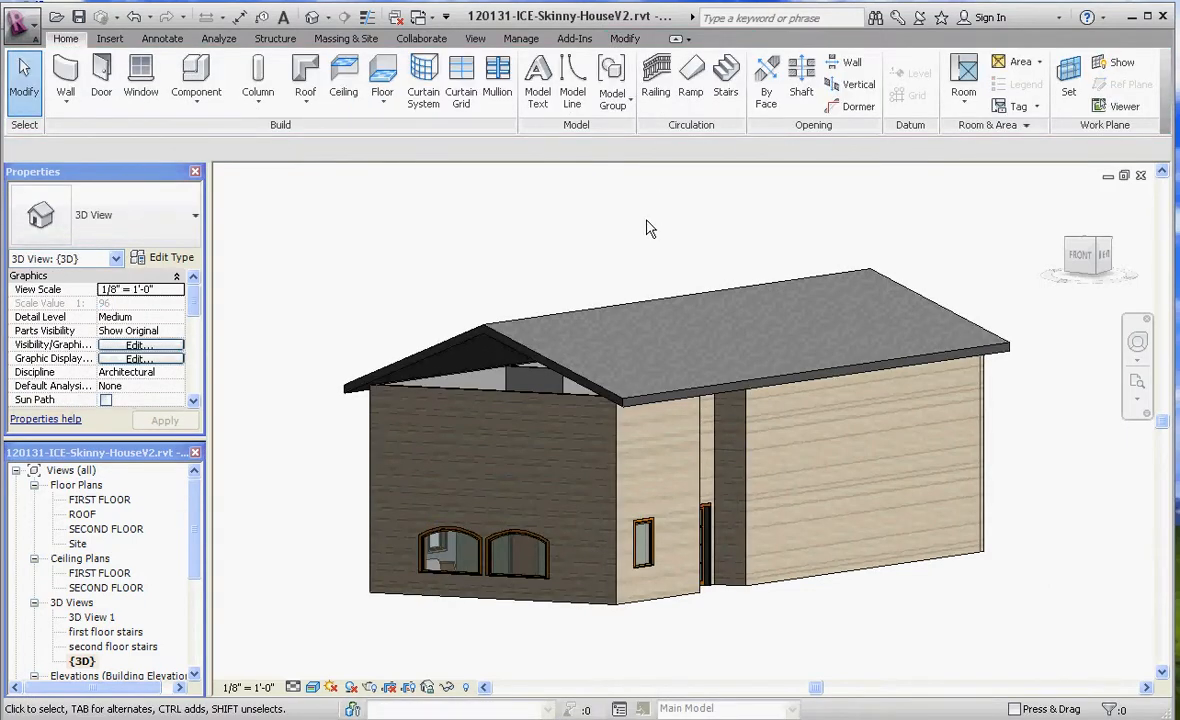
mouse_move(500, 400)
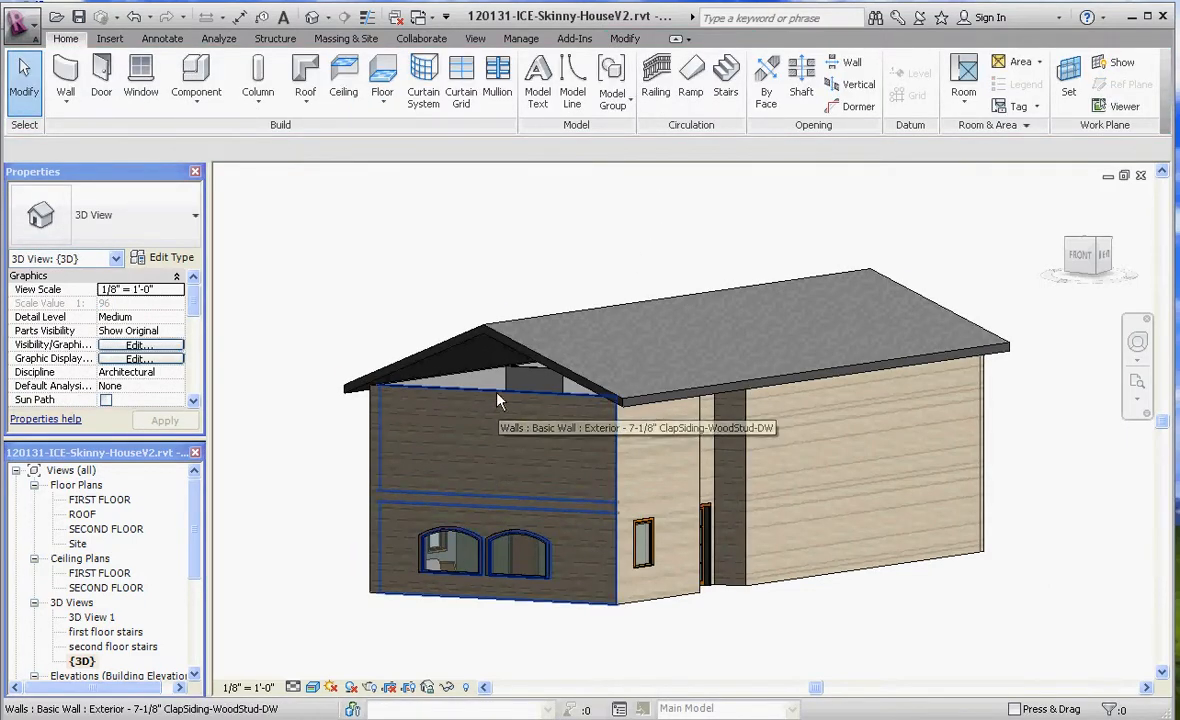
Step: Attach the front end wall's top to the roof, closing the triangular gable
click(500, 450)
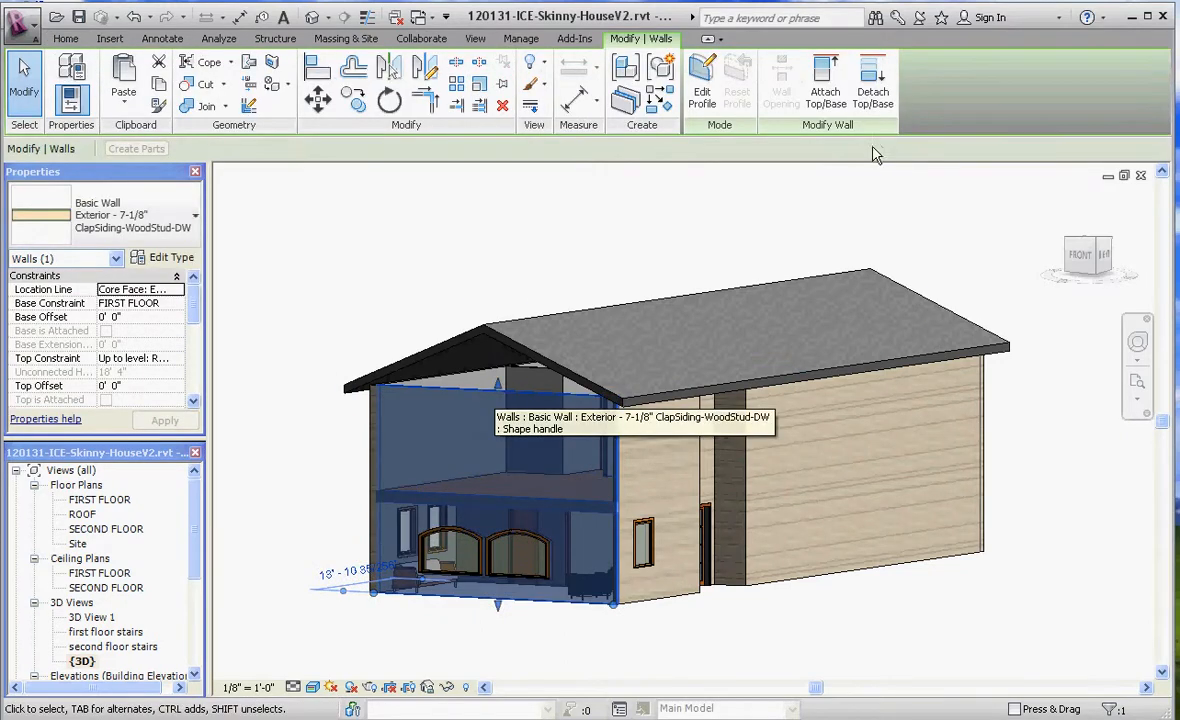
mouse_move(826, 80)
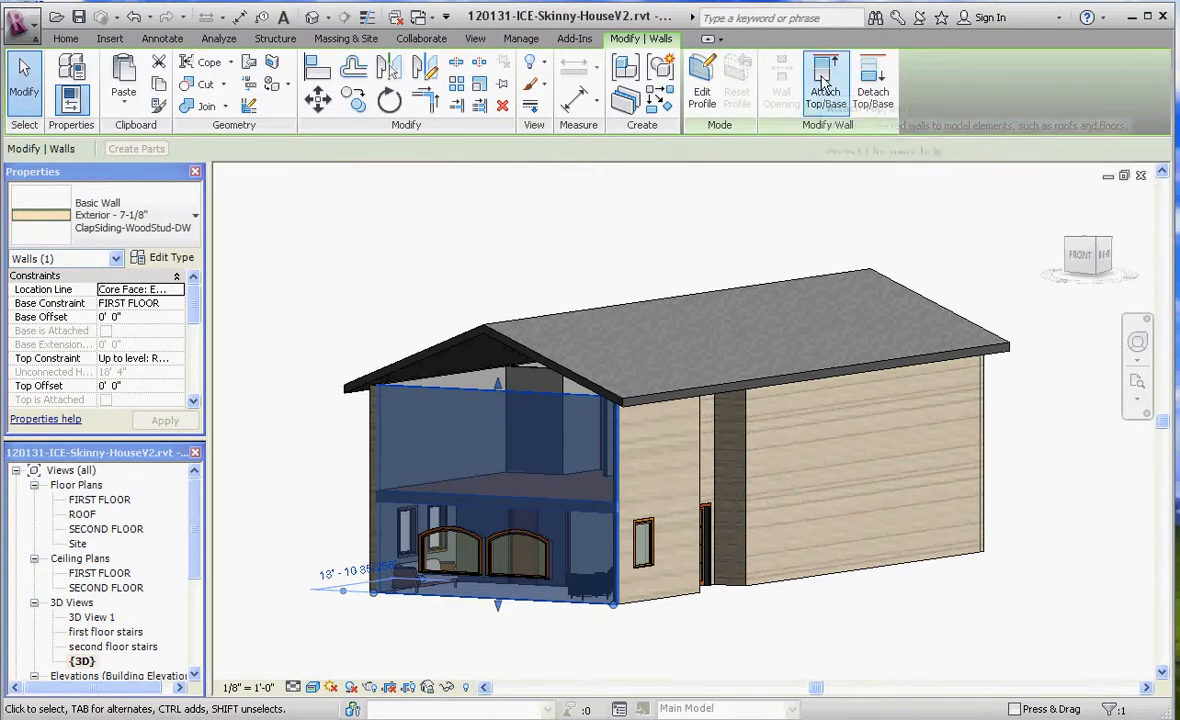
mouse_move(824, 80)
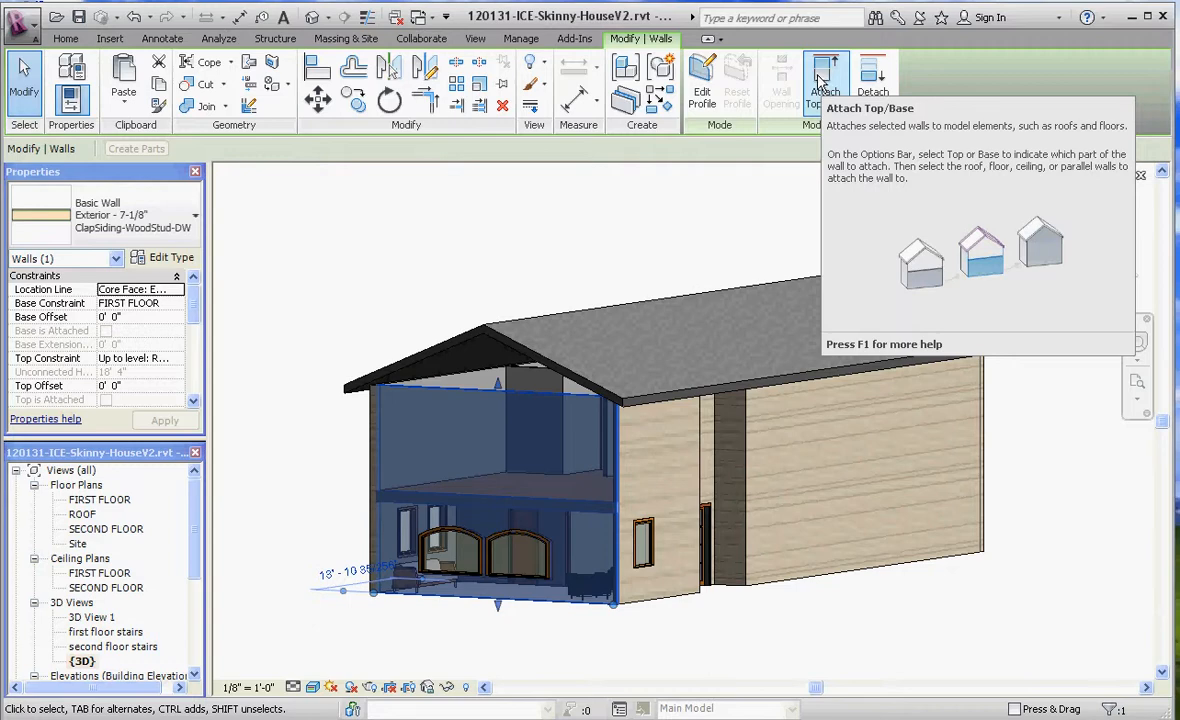
click(824, 80)
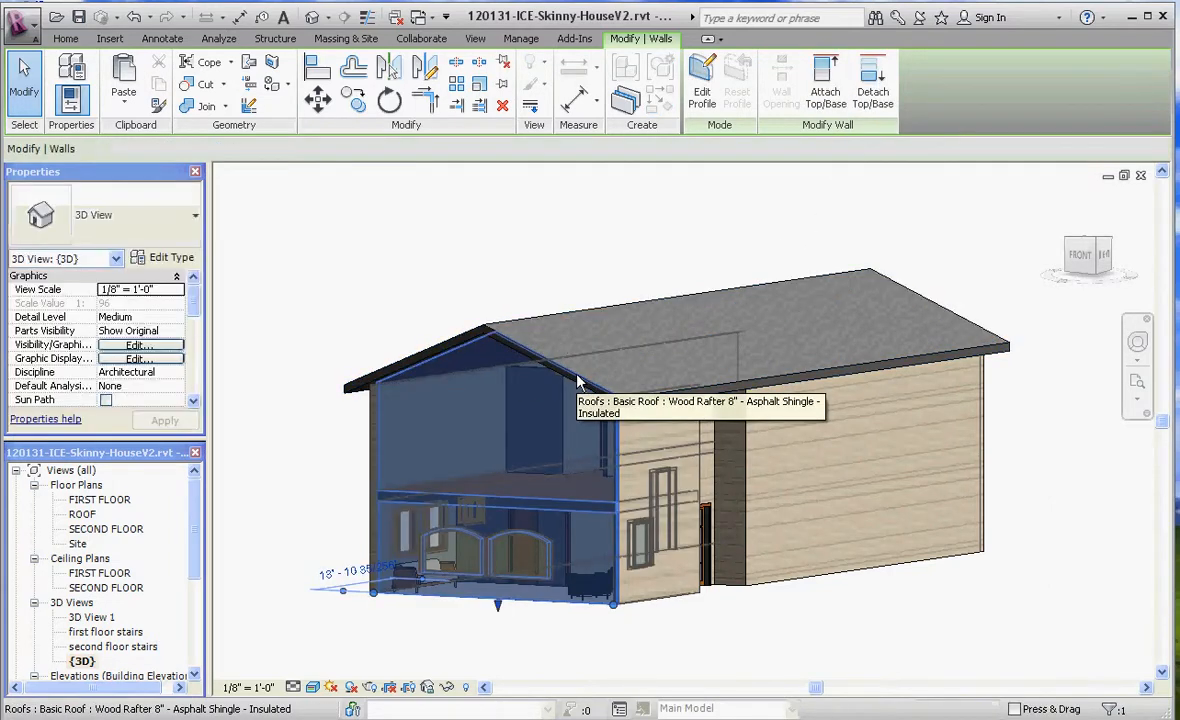
click(880, 588)
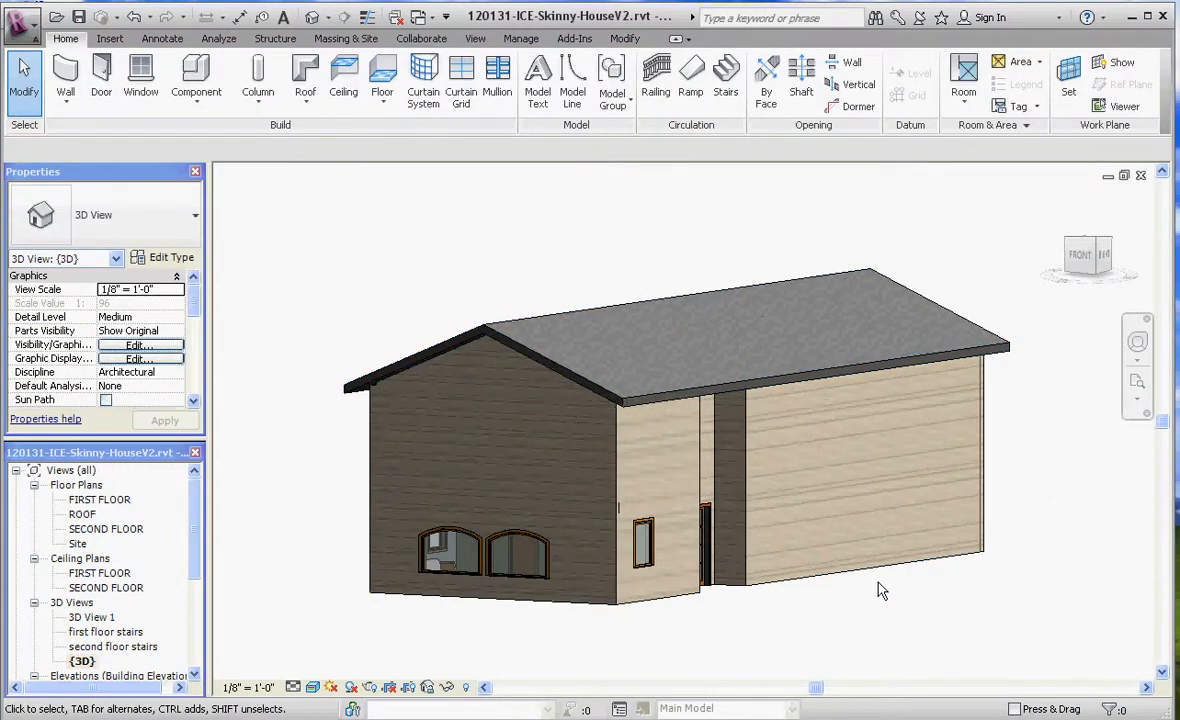
Step: Orbit to the back end and start attaching the rear end wall's top to the roof
drag(880, 590, 836, 420)
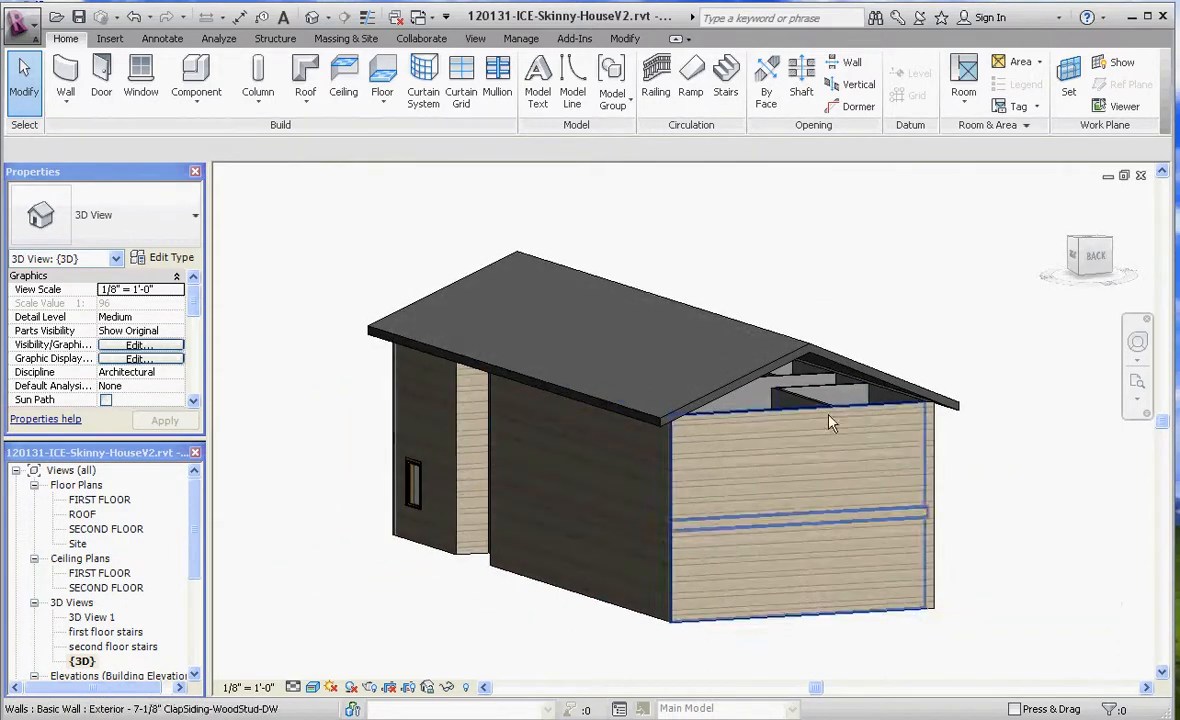
mouse_move(790, 418)
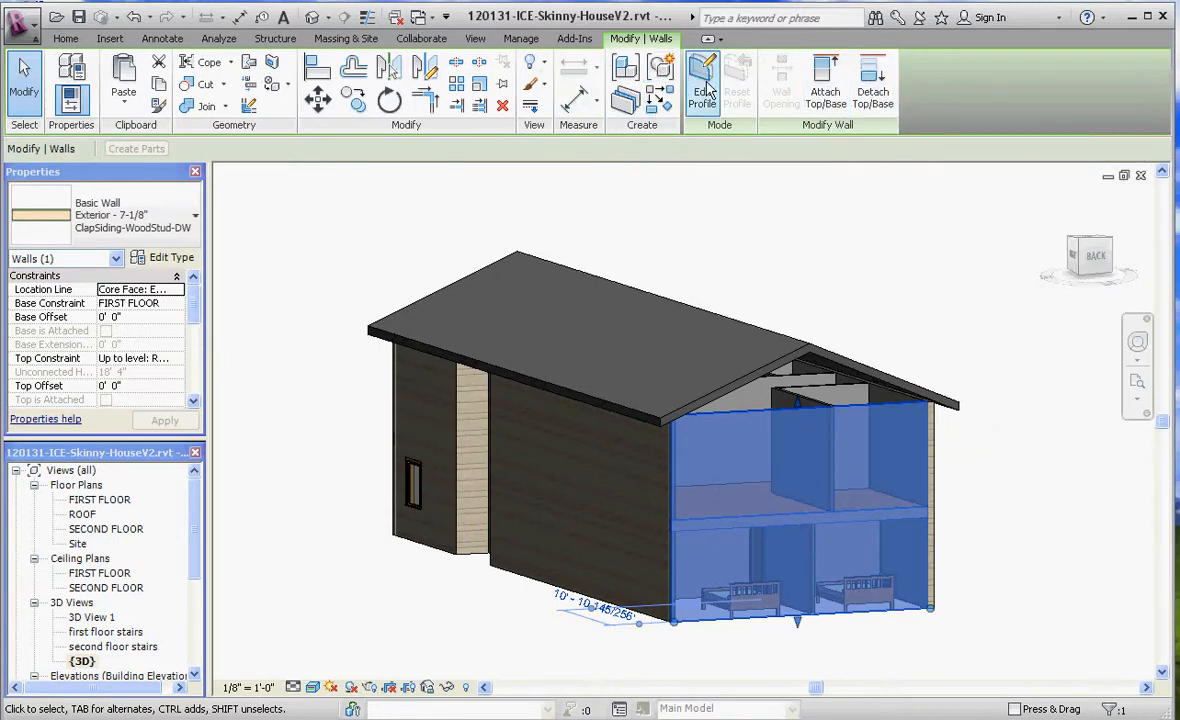
mouse_move(704, 84)
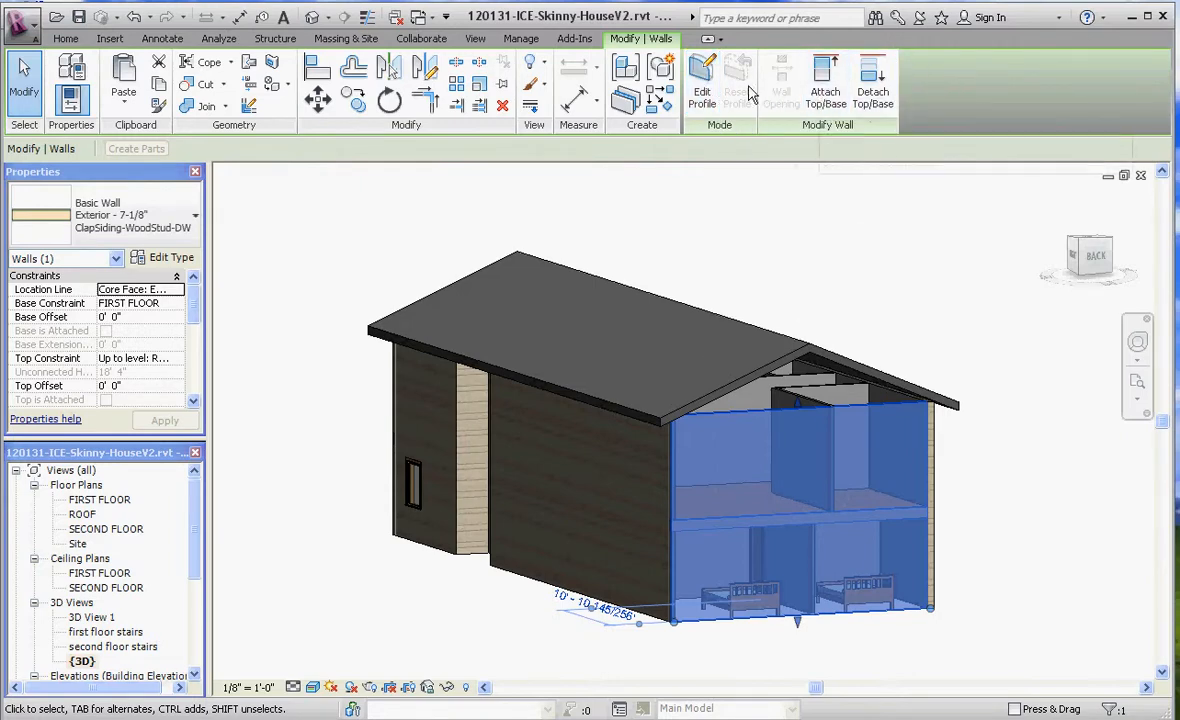
click(824, 80)
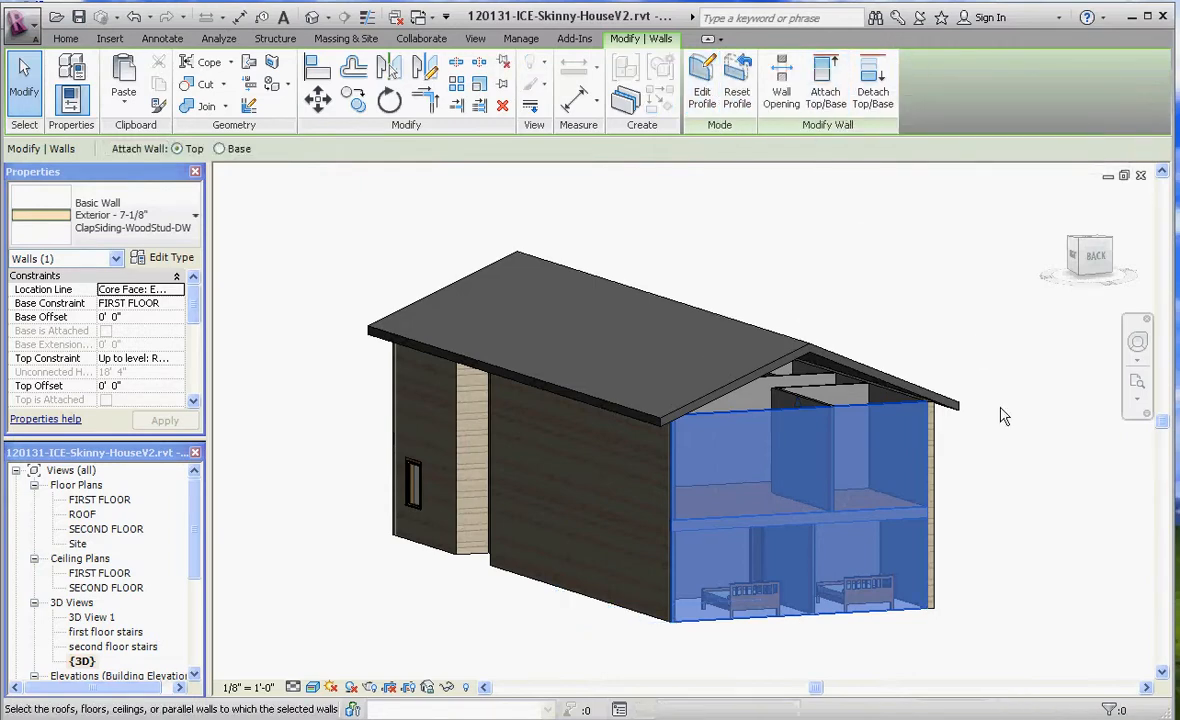